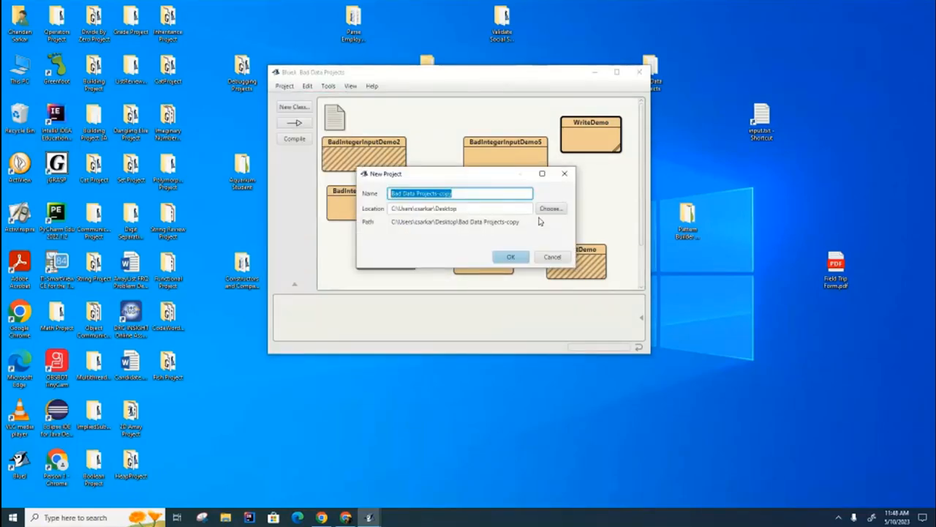
Step: Name the new project 'RemoteControlProject' and confirm its creation
text(Remo)
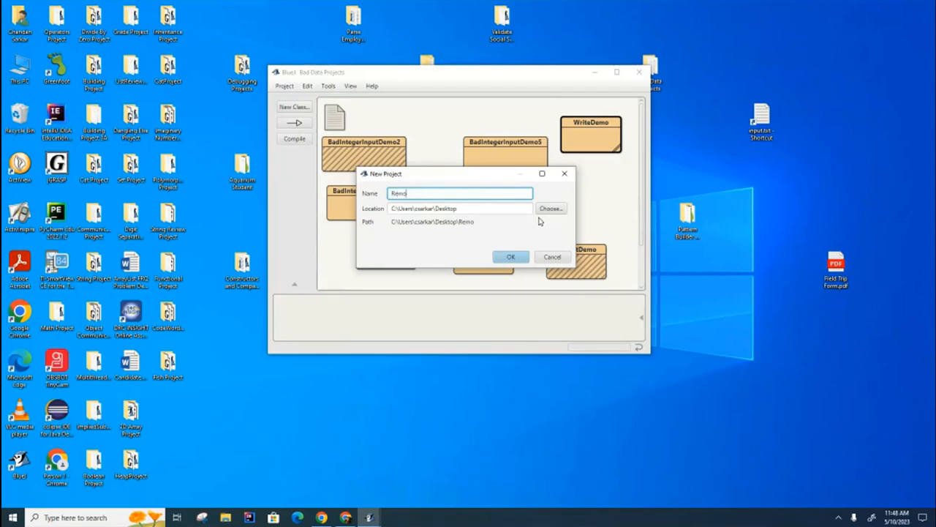
click(510, 257)
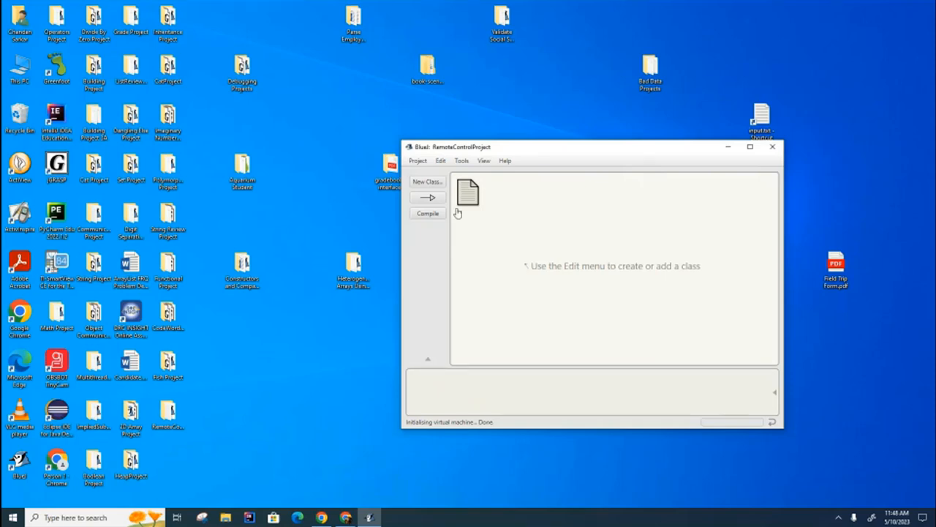
Step: Add a new class of type Interface named 'RemoteControl'
click(427, 182)
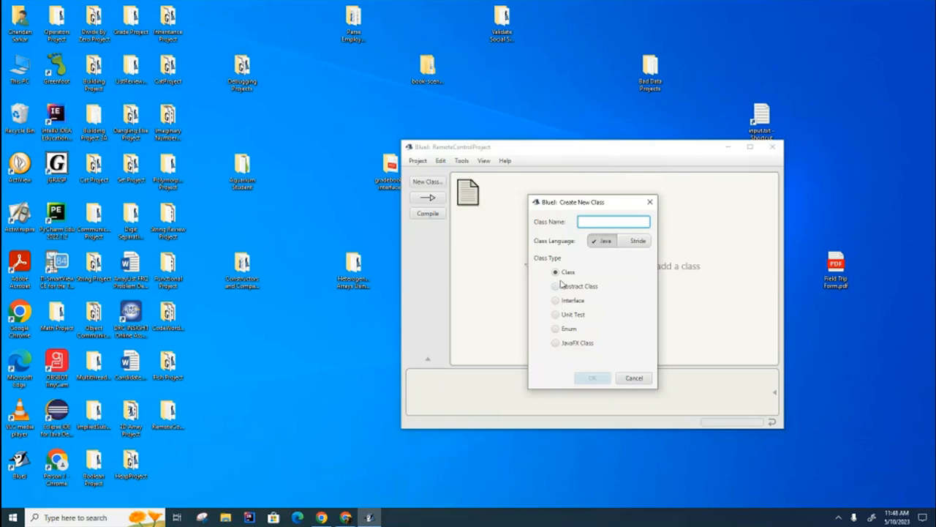
click(556, 300)
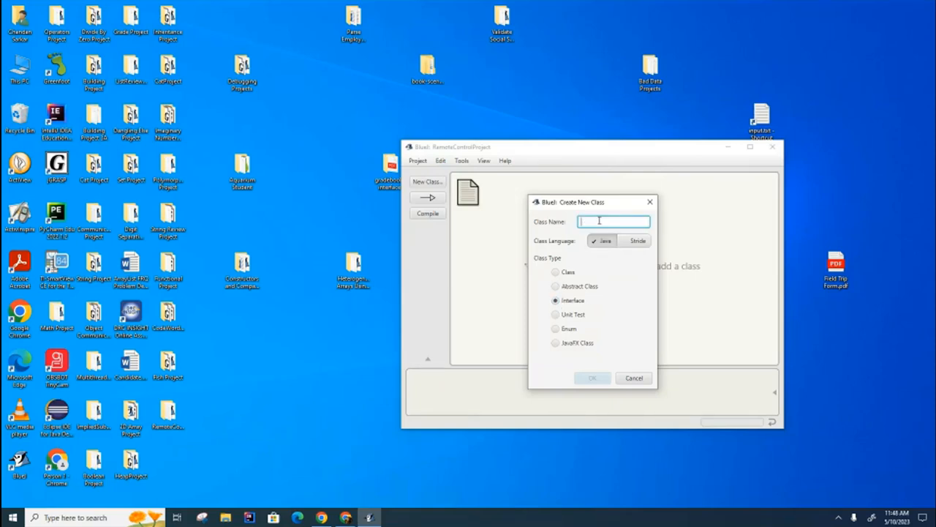
text(Remo)
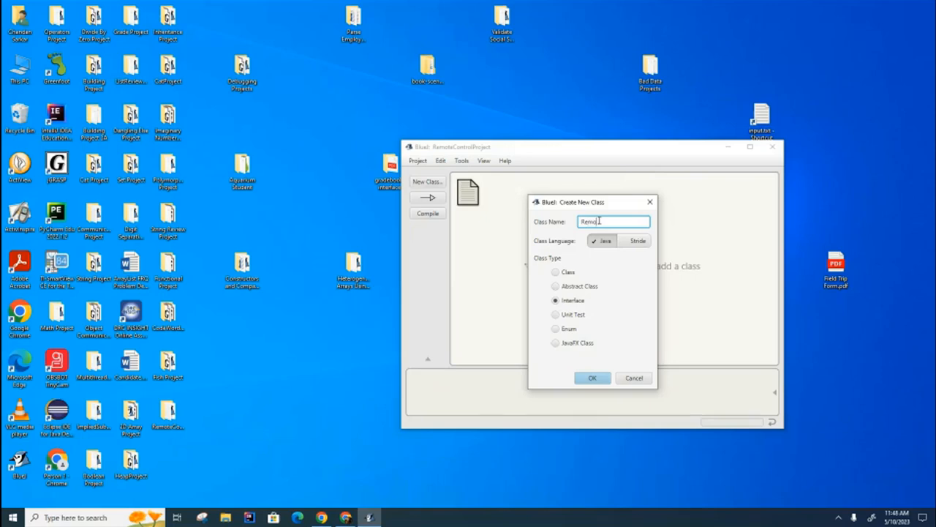
click(592, 377)
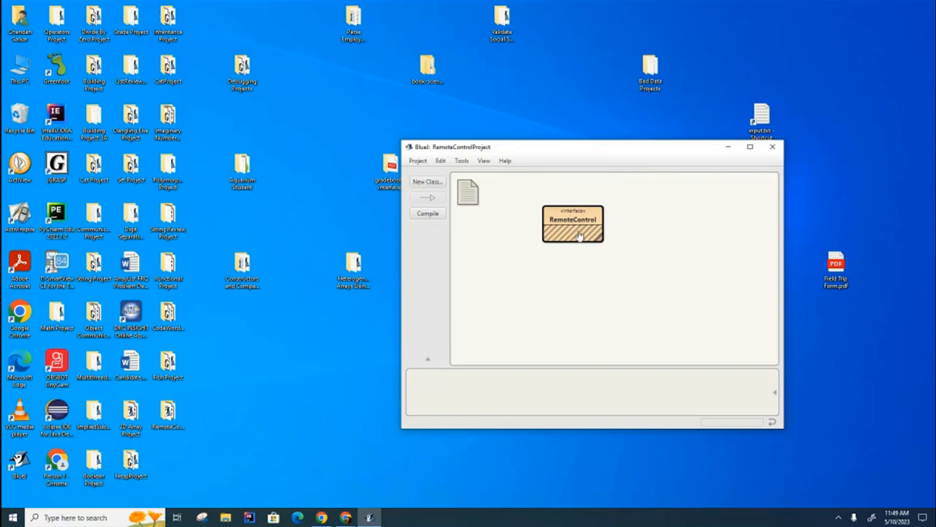
Step: Open the RemoteControl source and delete the sample method's javadoc comment
double_click(573, 223)
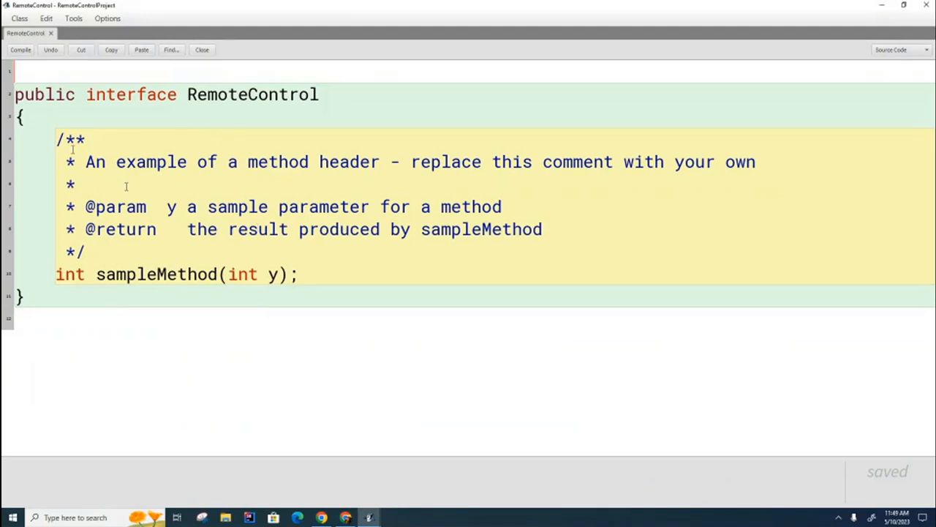
drag(72, 140, 85, 251)
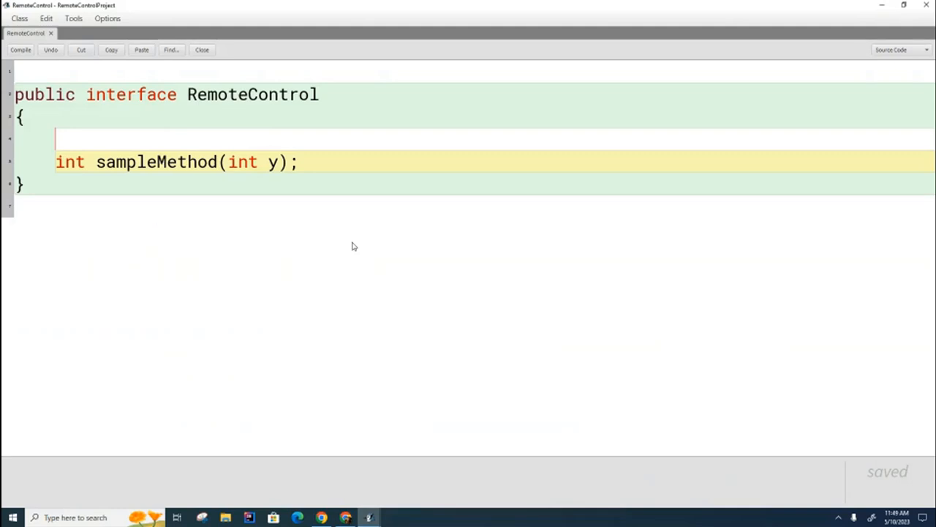
mouse_move(147, 254)
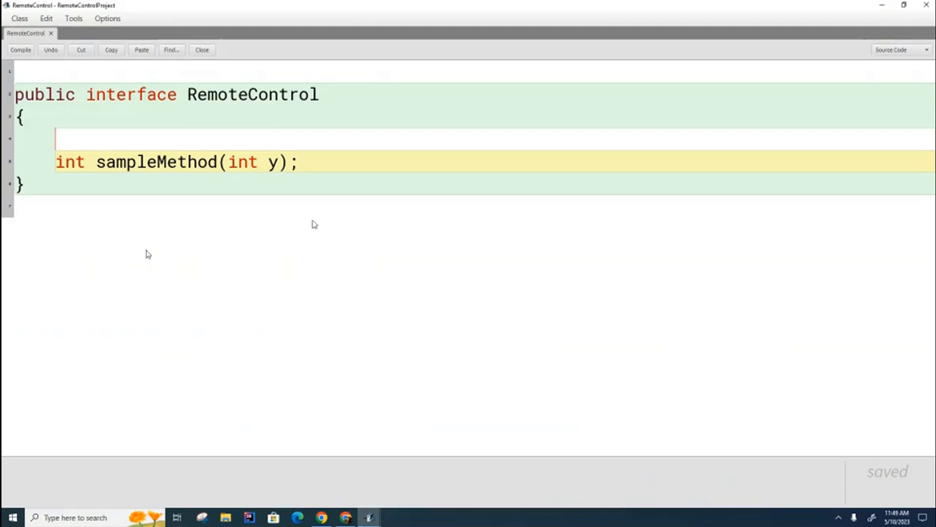
mouse_move(353, 261)
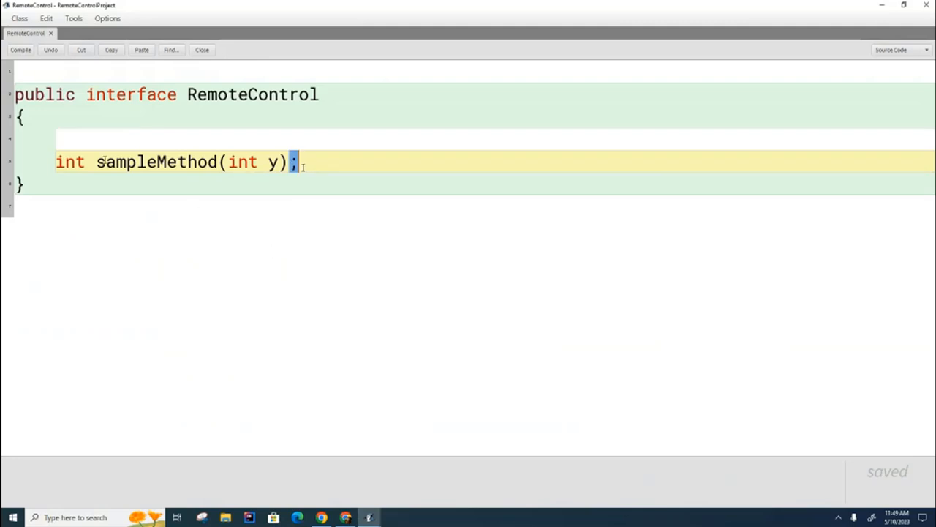
Step: Rename sampleMethod to reset and remove its int y parameter
double_click(146, 162)
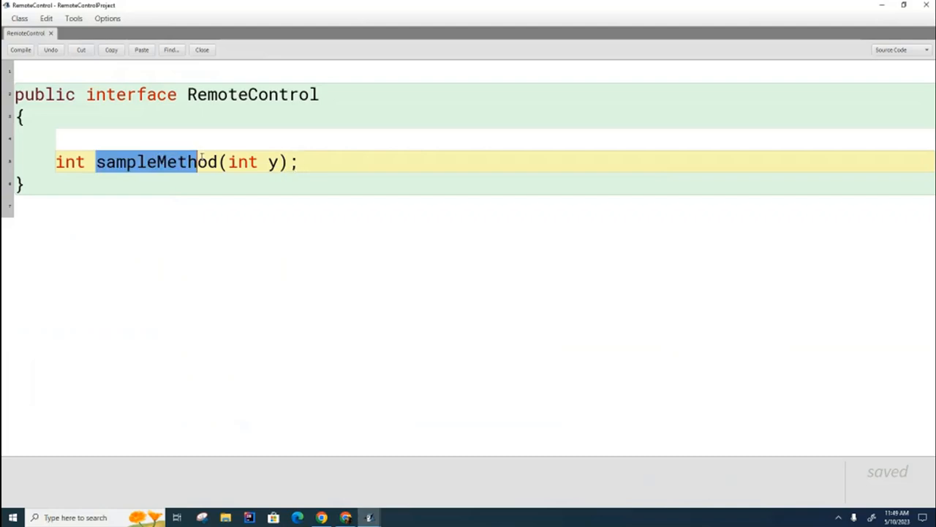
text(rese)
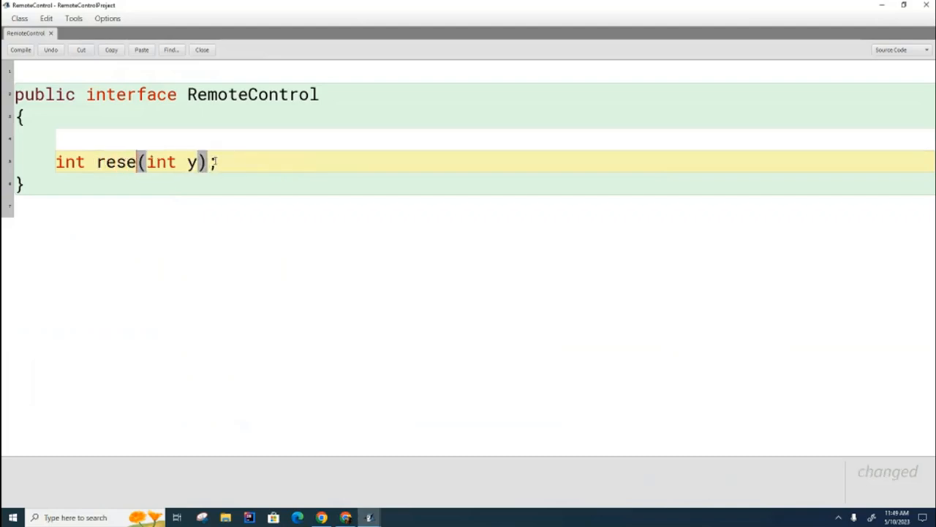
text(t)
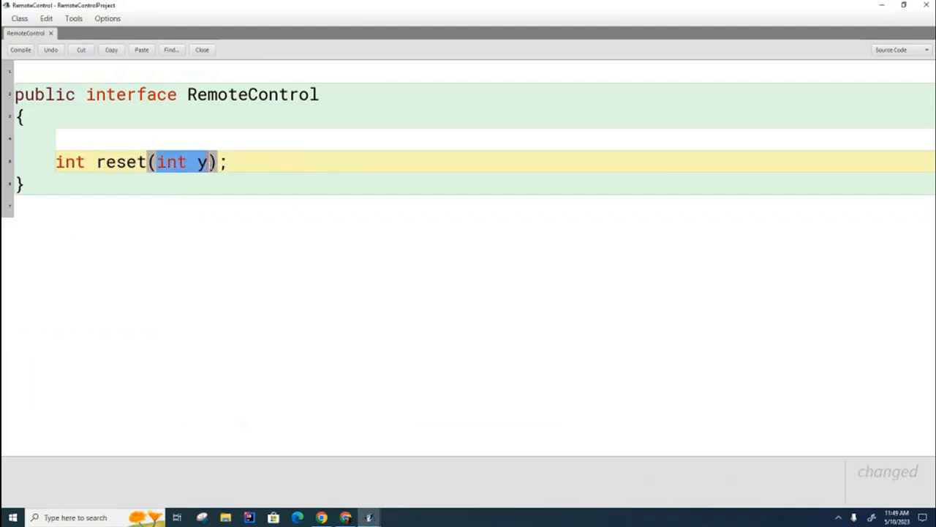
key(Delete)
text(// reset runs when the device is reset or first powered)
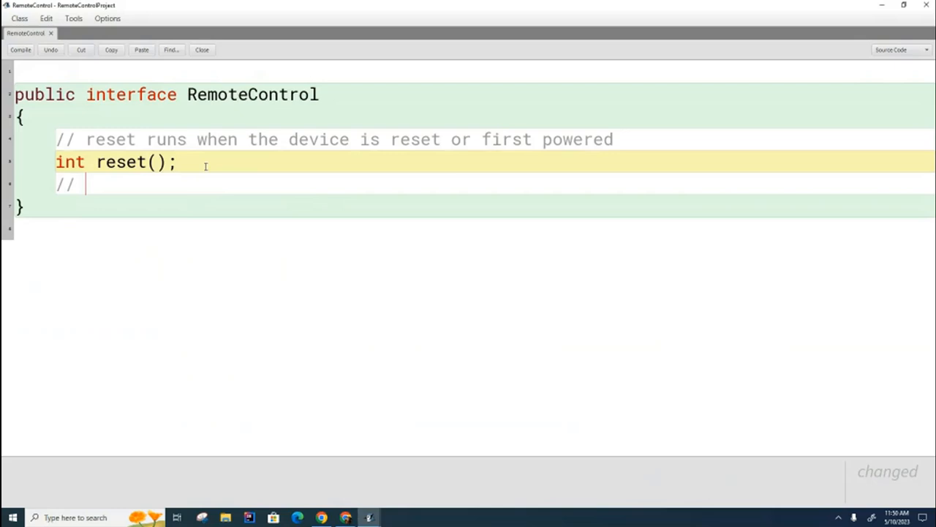
Step: Add the '// move cursor right' comment and 'void moveRight(int pixels);' below reset()
text(move curor right)
text(void moveRight(int pixels);)
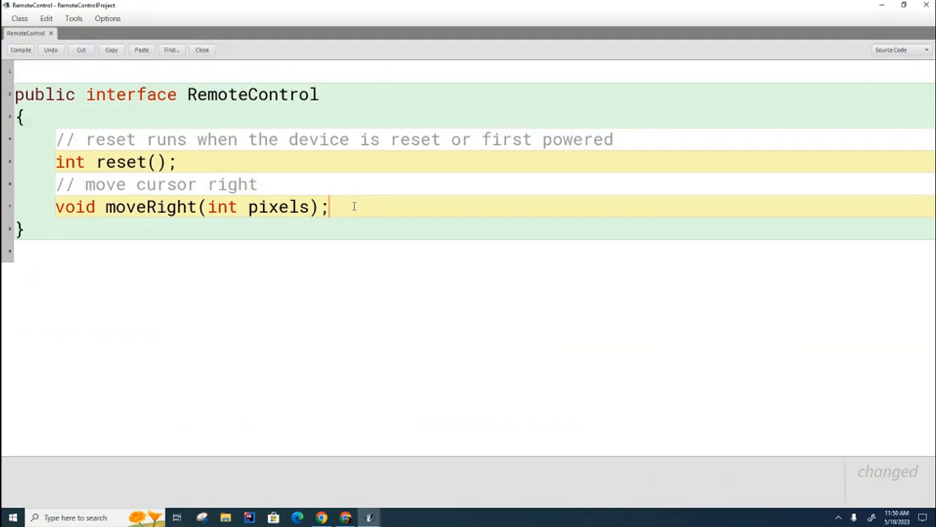
mouse_move(309, 243)
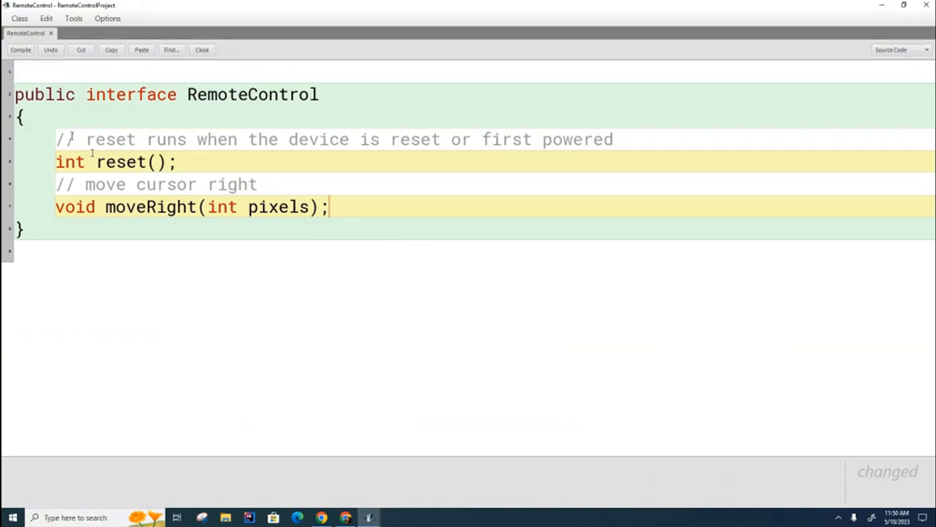
mouse_move(218, 257)
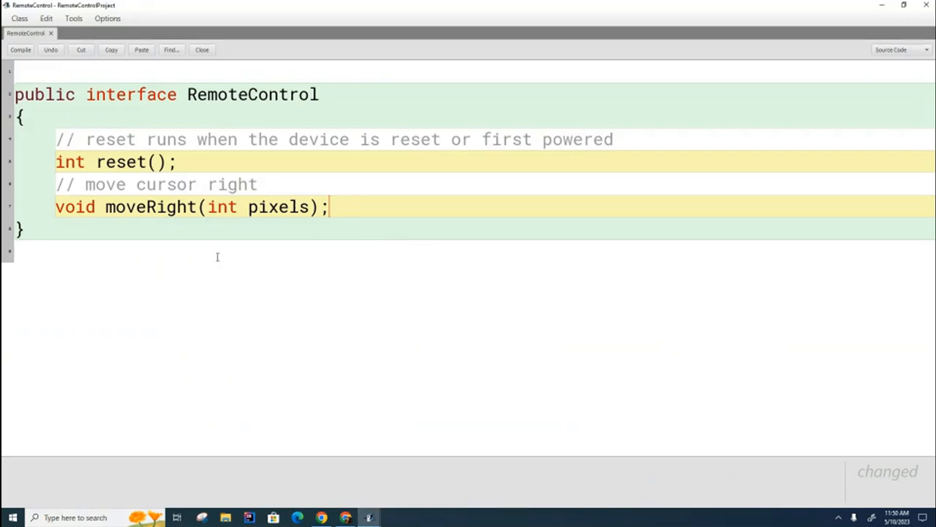
mouse_move(257, 250)
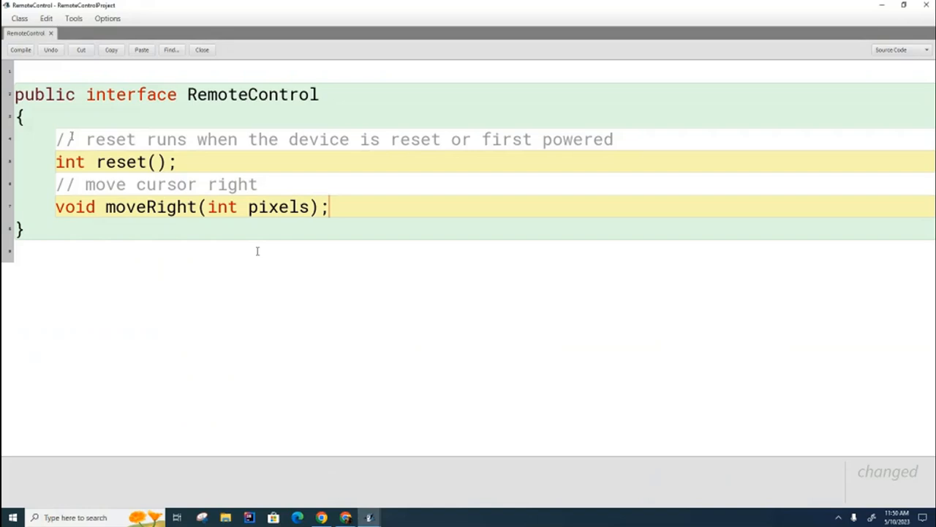
mouse_move(414, 240)
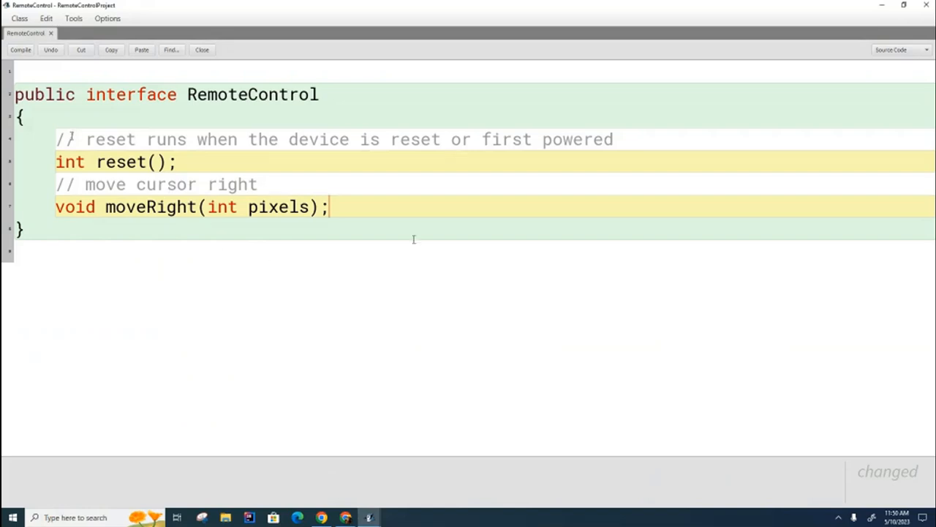
mouse_move(510, 240)
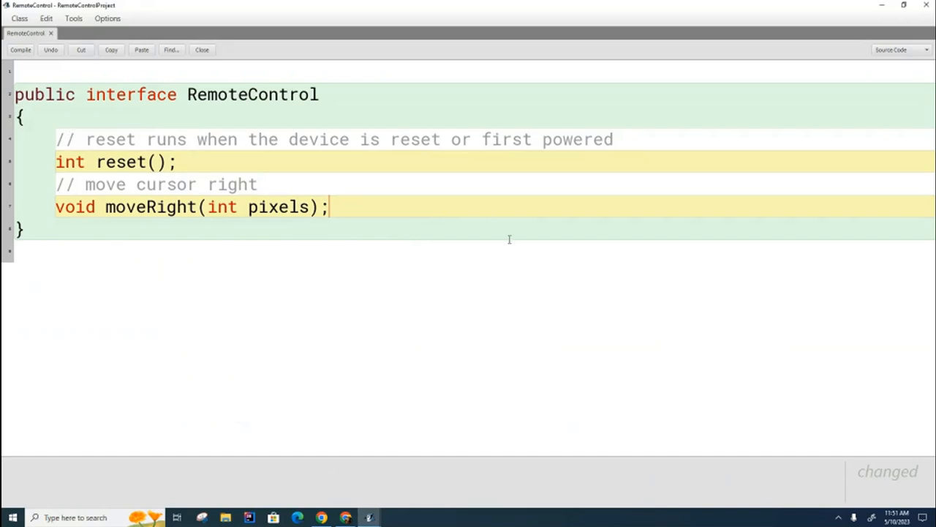
mouse_move(172, 269)
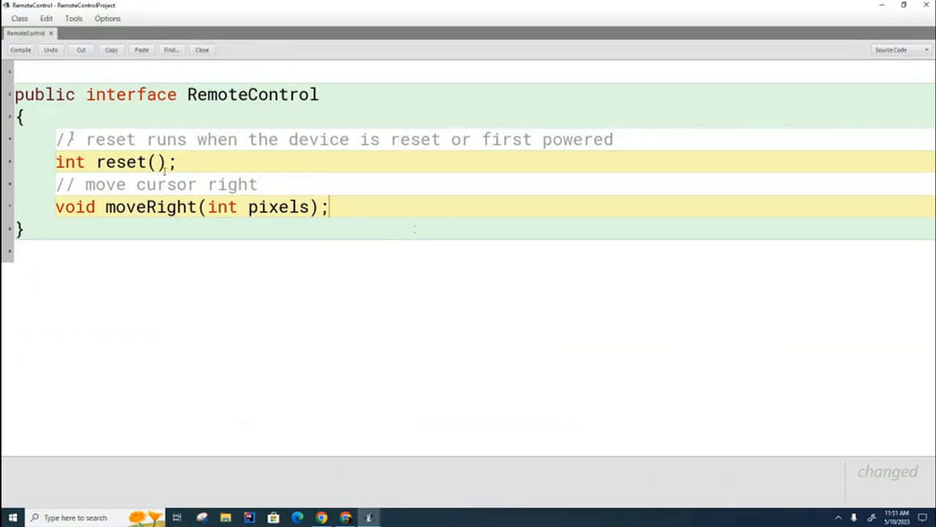
mouse_move(428, 319)
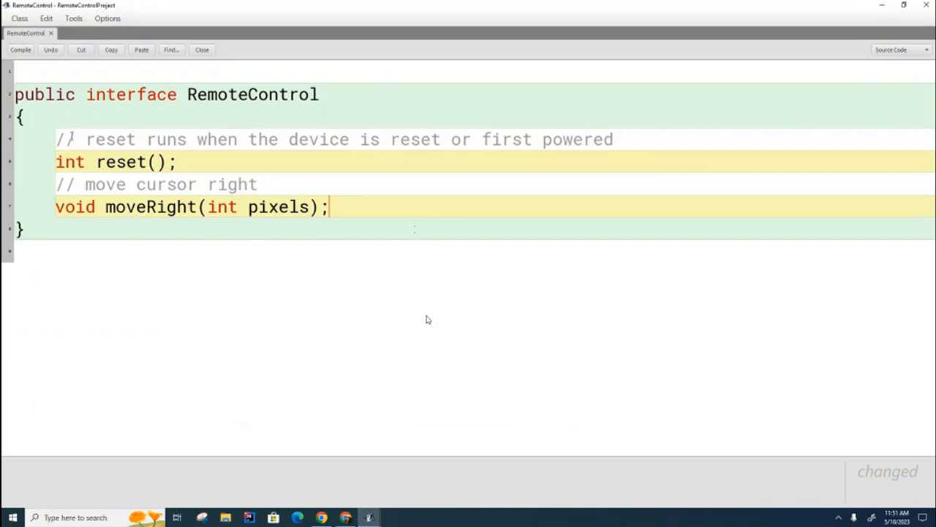
mouse_move(475, 308)
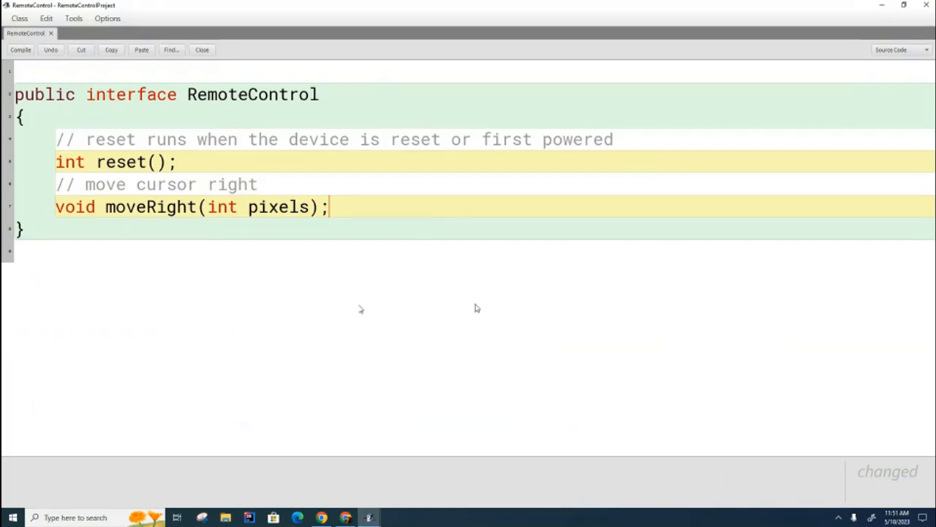
mouse_move(565, 311)
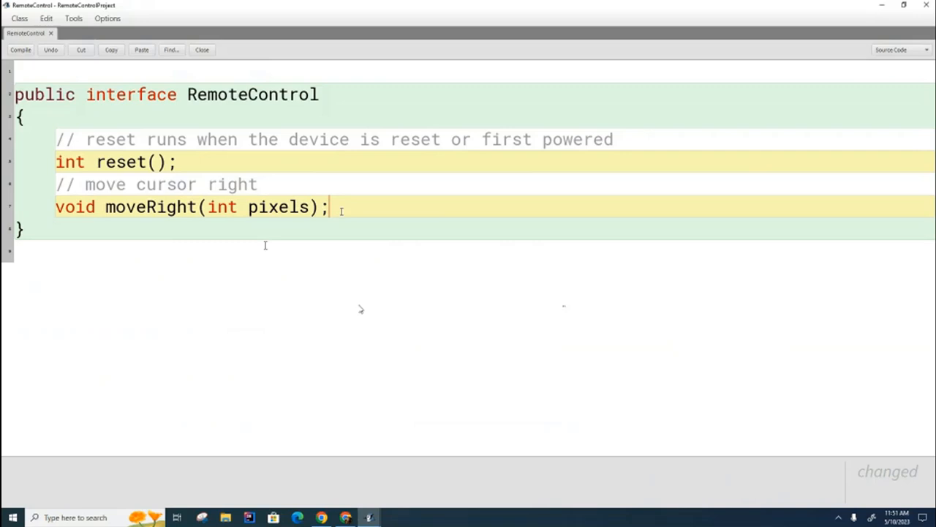
mouse_move(564, 309)
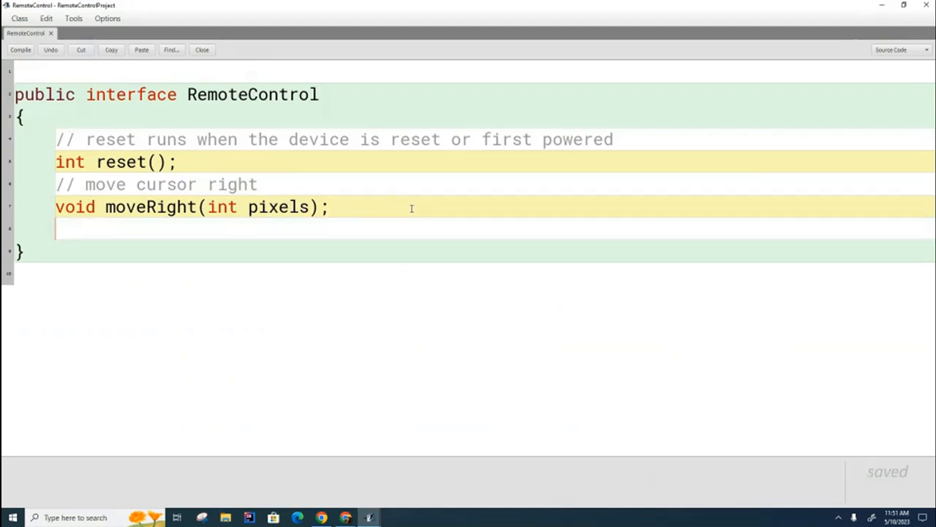
Step: Select the moveRight declaration line and place the cursor on the blank line below
triple_click(190, 206)
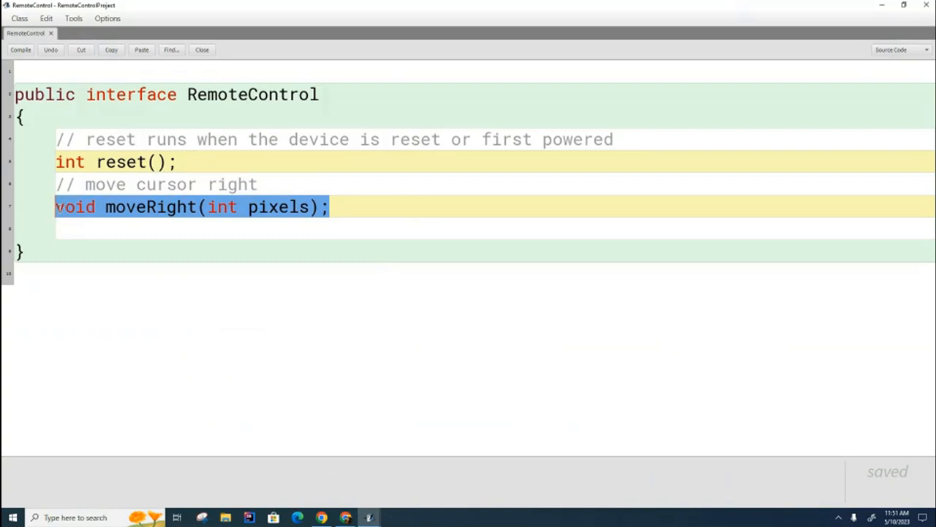
click(336, 207)
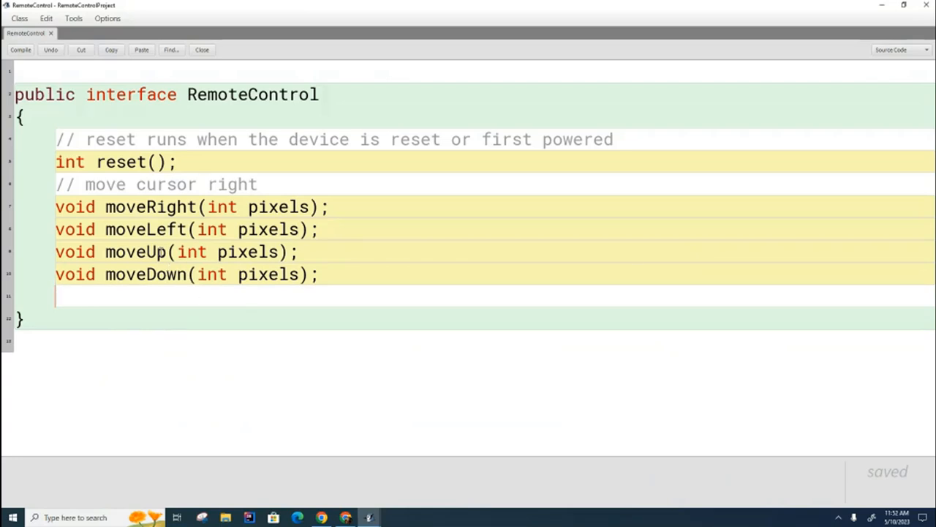
mouse_move(455, 465)
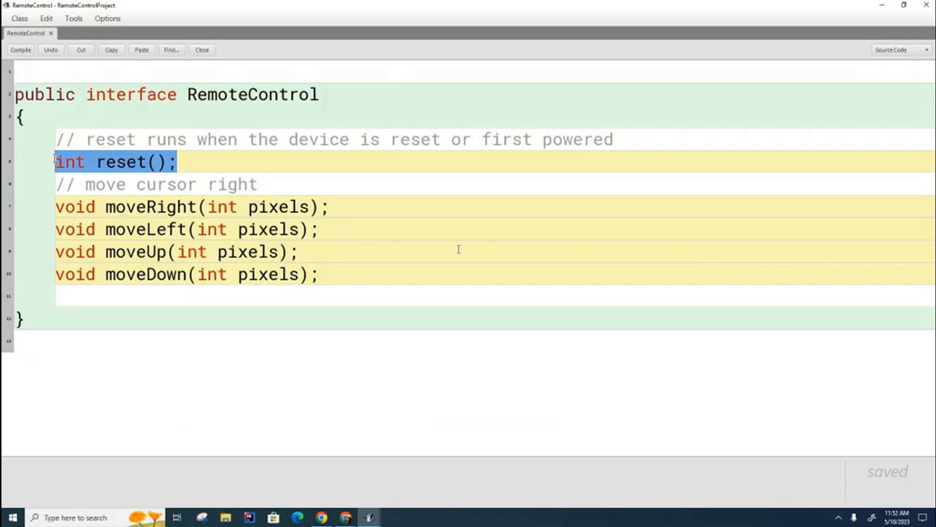
mouse_move(854, 294)
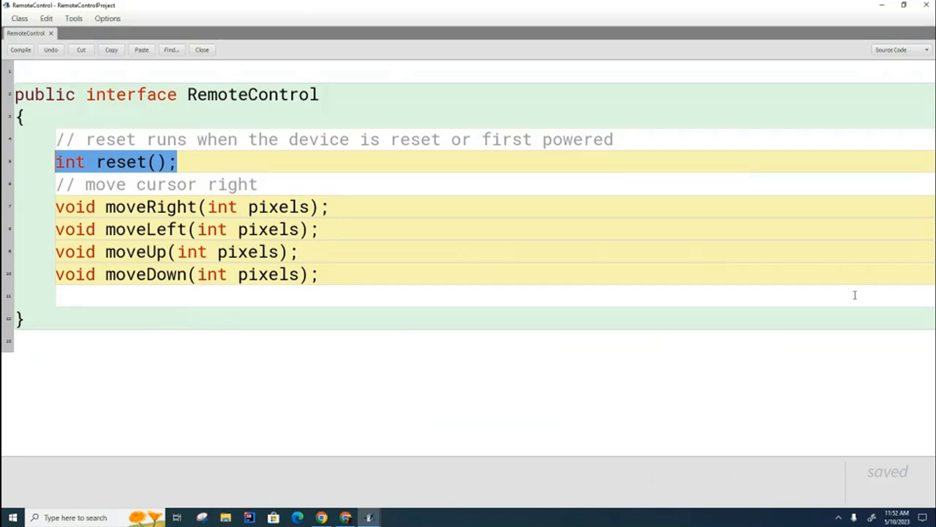
mouse_move(737, 251)
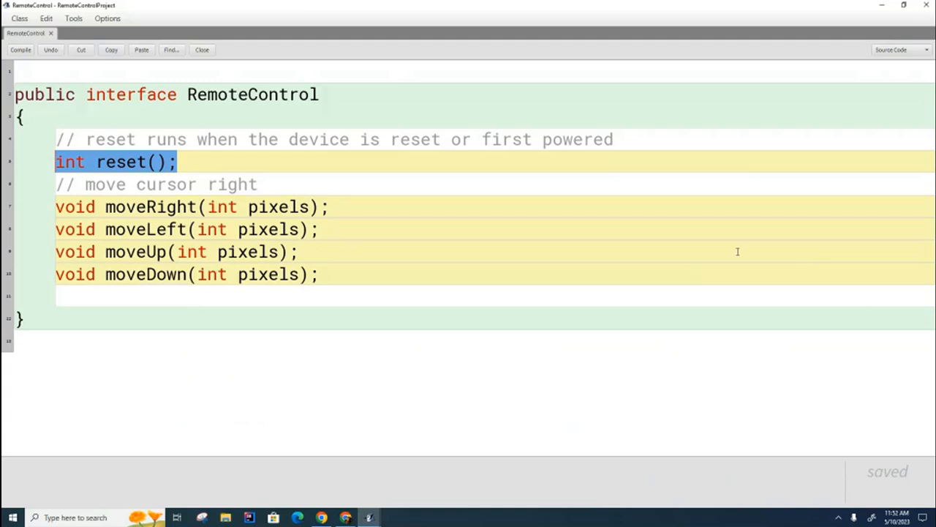
mouse_move(820, 284)
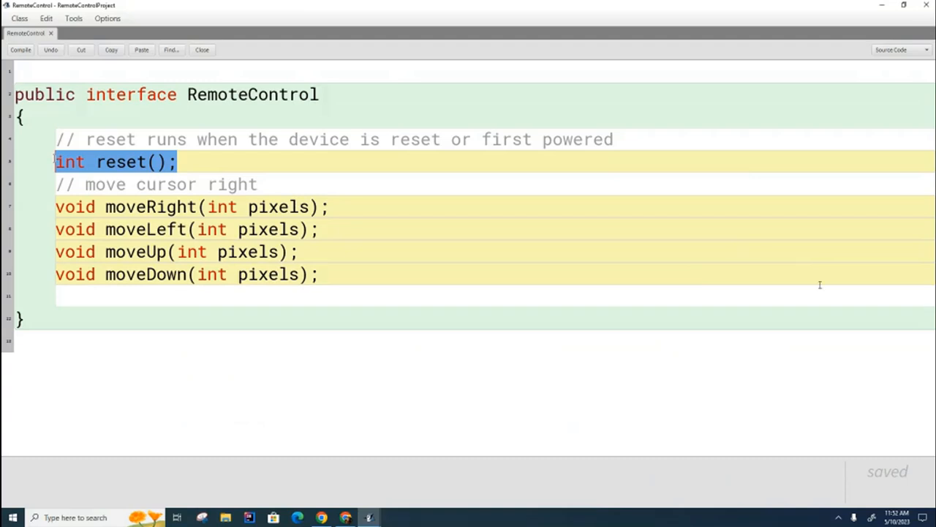
mouse_move(585, 406)
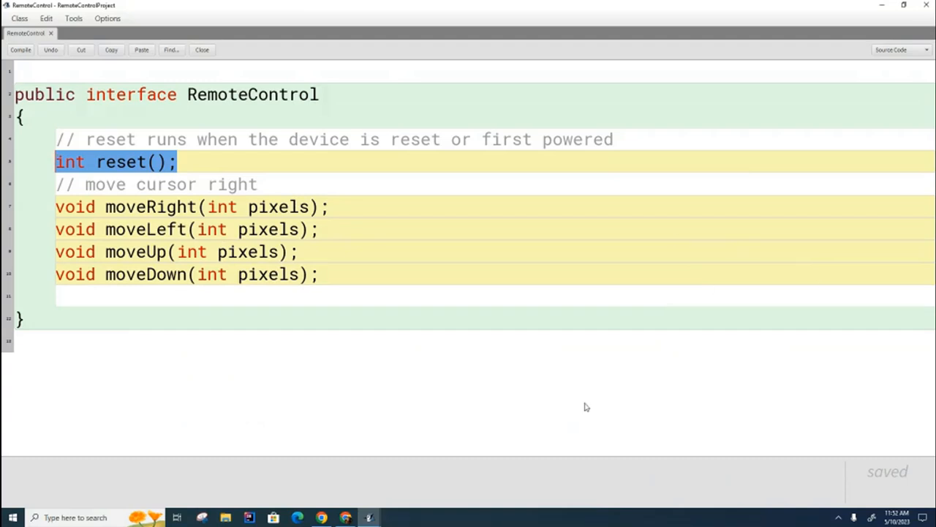
mouse_move(491, 378)
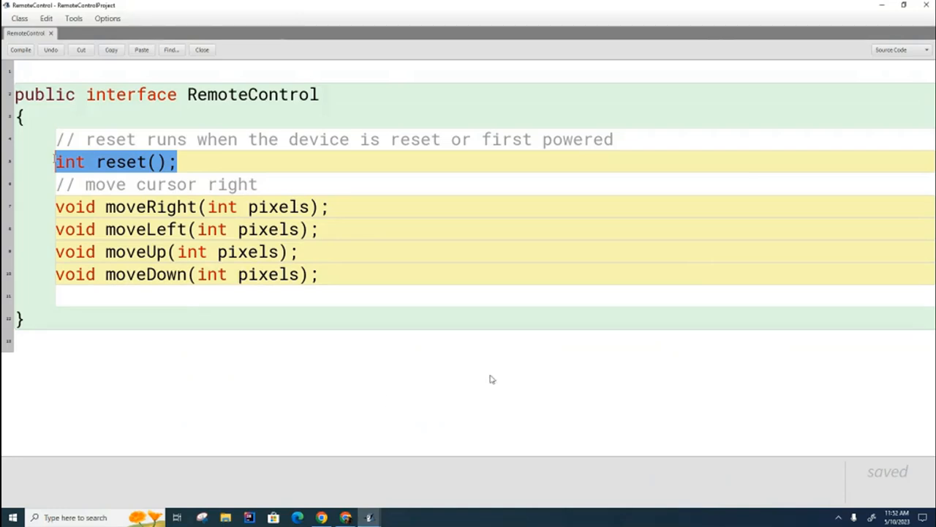
mouse_move(493, 378)
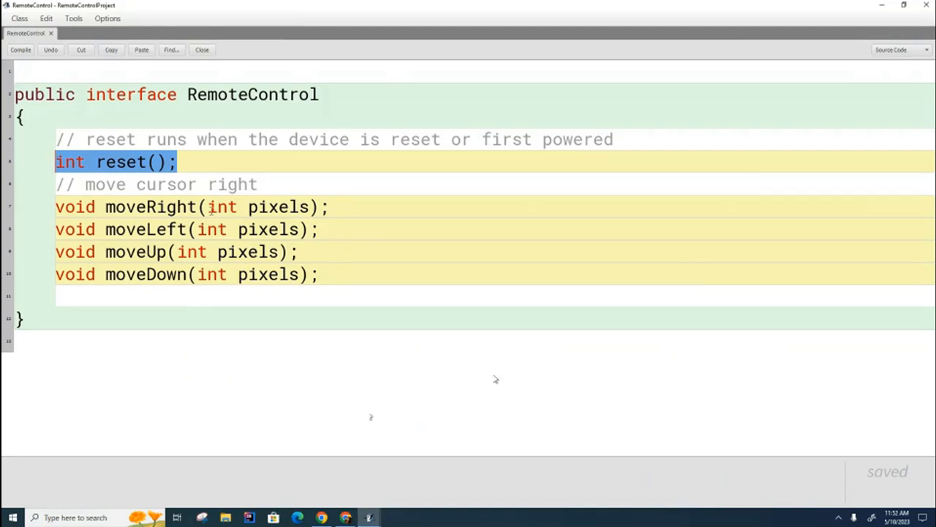
mouse_move(484, 396)
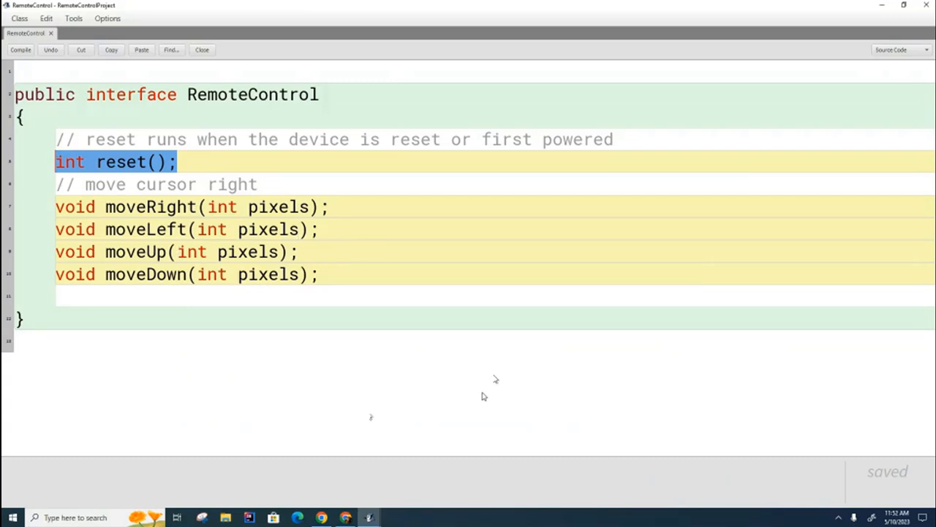
mouse_move(117, 229)
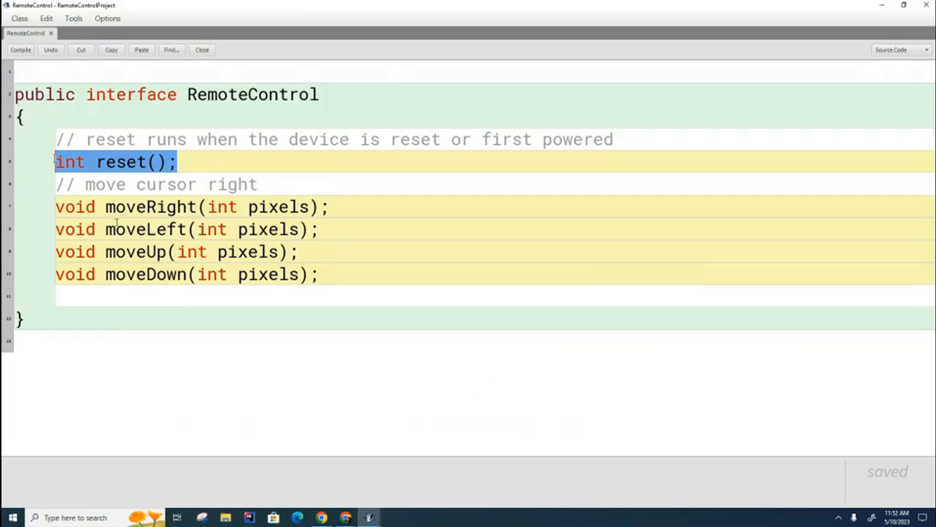
mouse_move(528, 255)
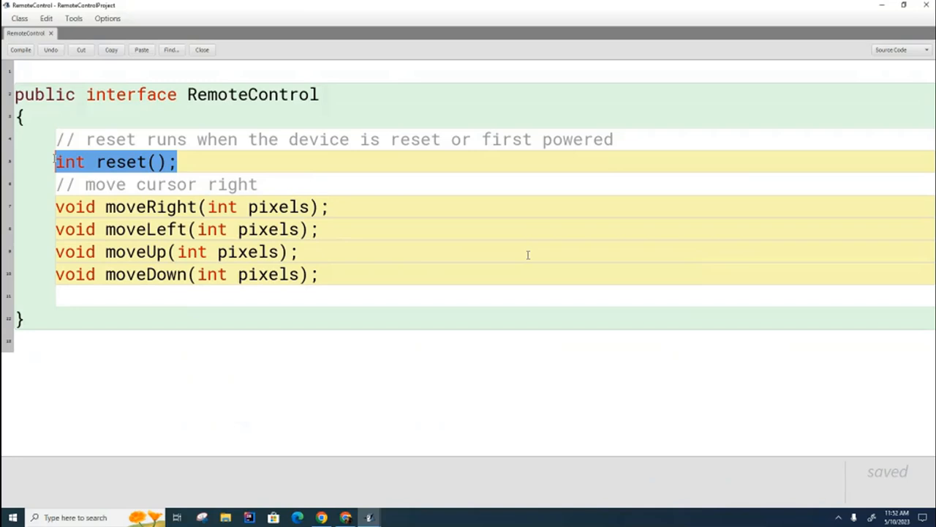
mouse_move(495, 379)
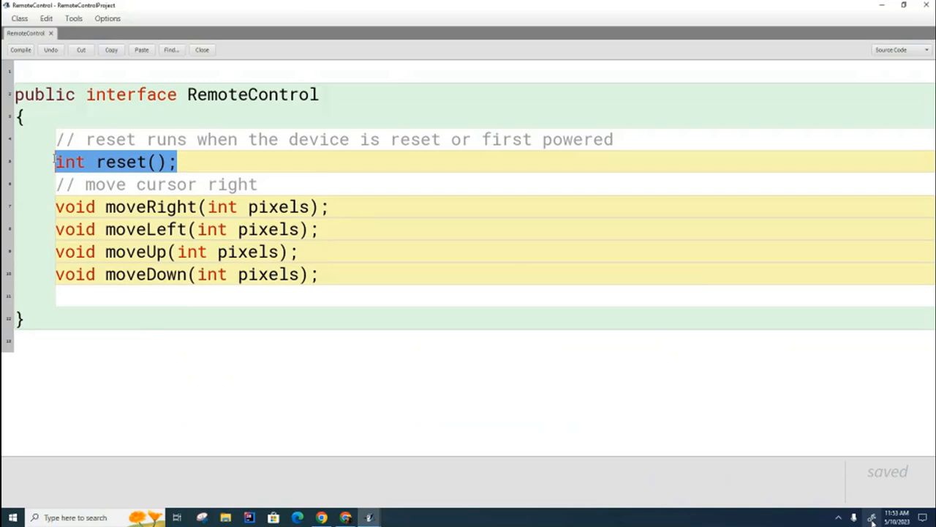
mouse_move(496, 378)
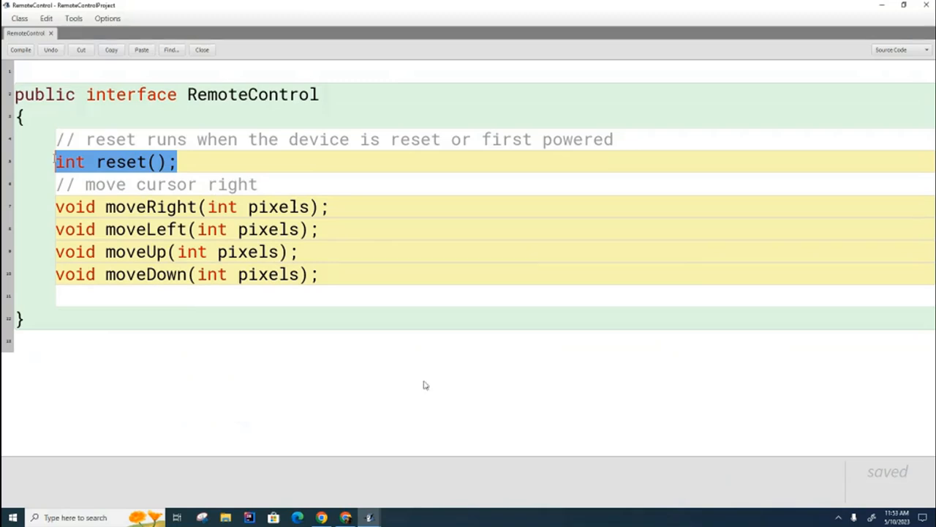
mouse_move(667, 370)
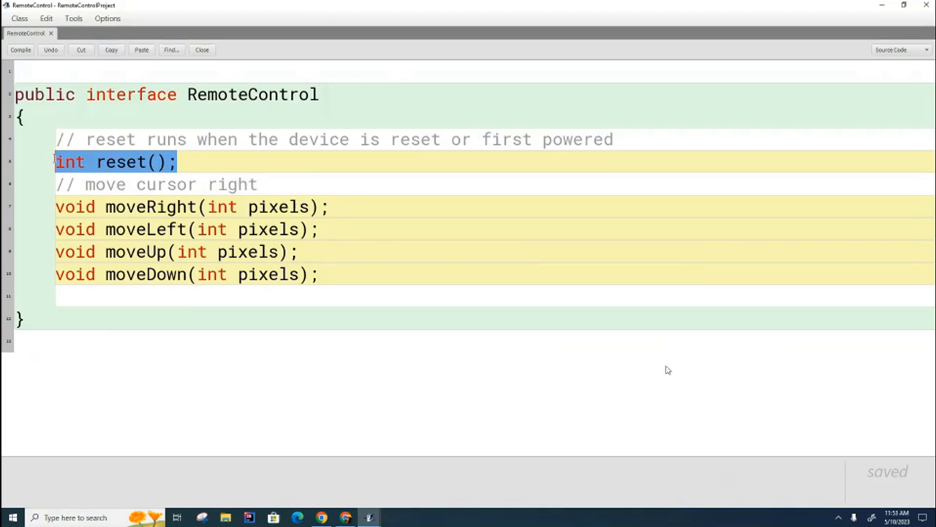
mouse_move(421, 410)
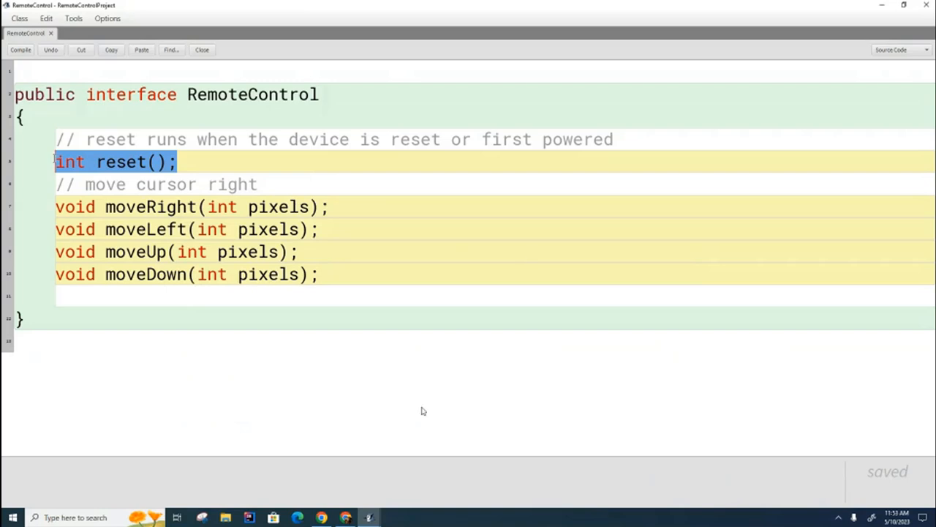
mouse_move(647, 507)
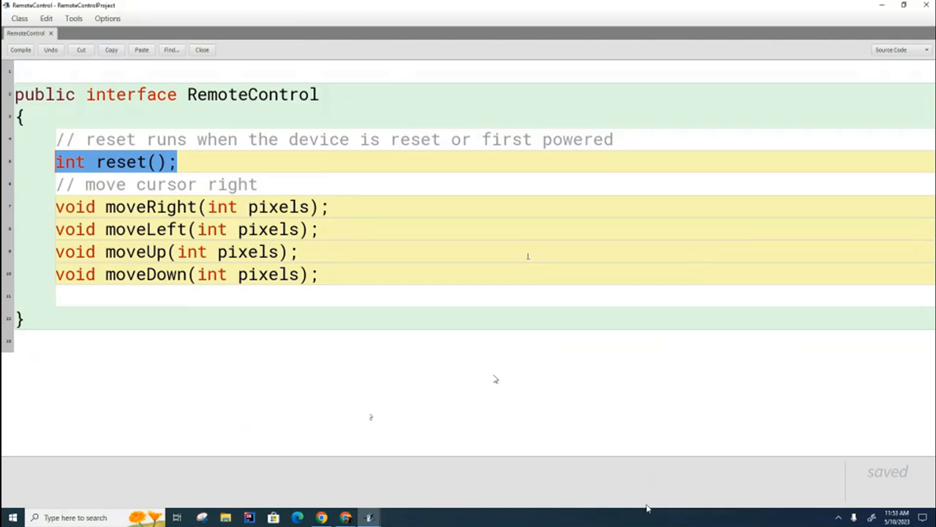
click(333, 229)
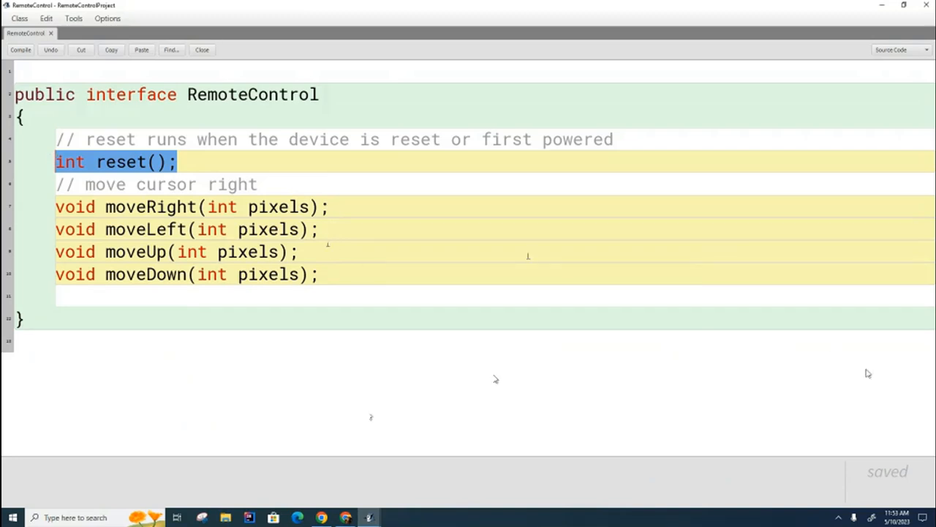
mouse_move(818, 403)
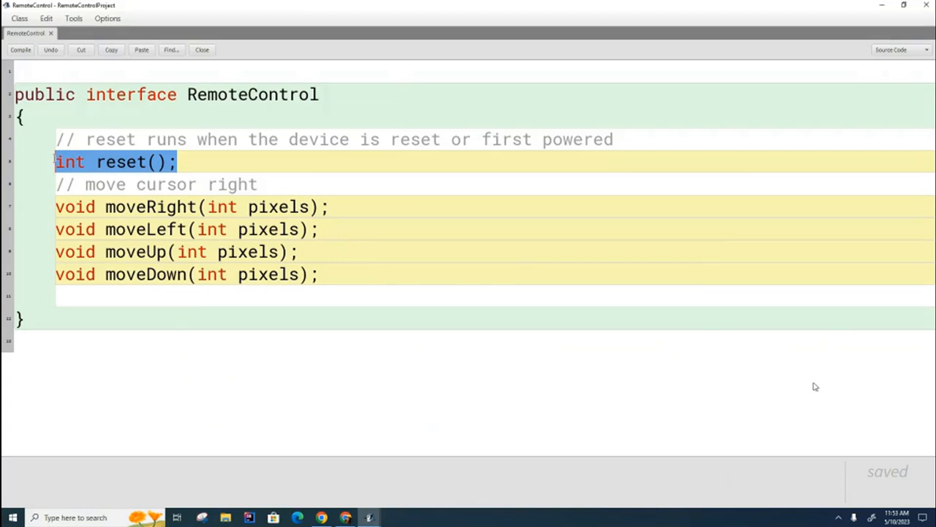
mouse_move(818, 379)
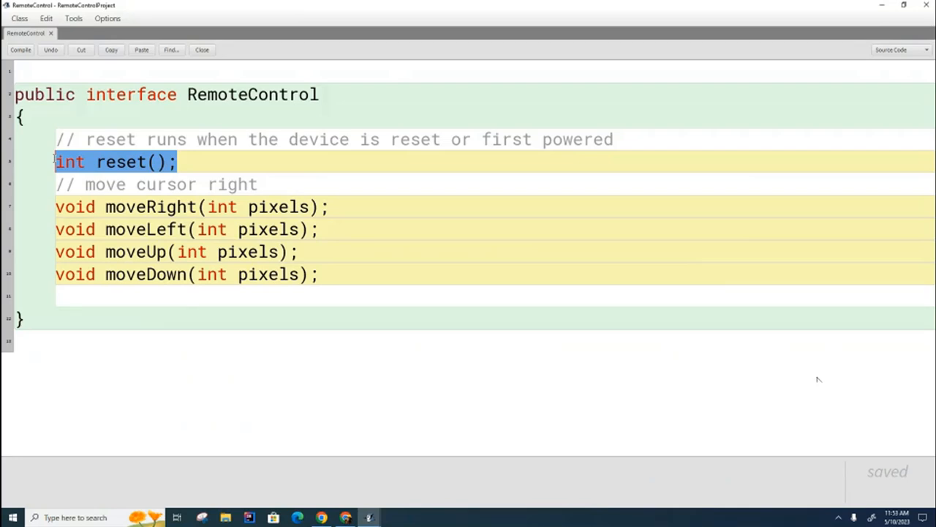
mouse_move(815, 374)
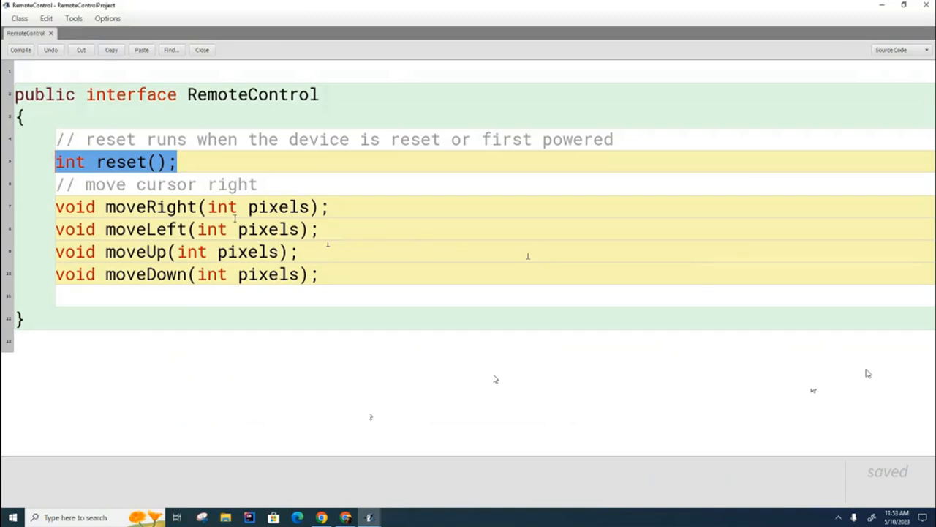
mouse_move(488, 291)
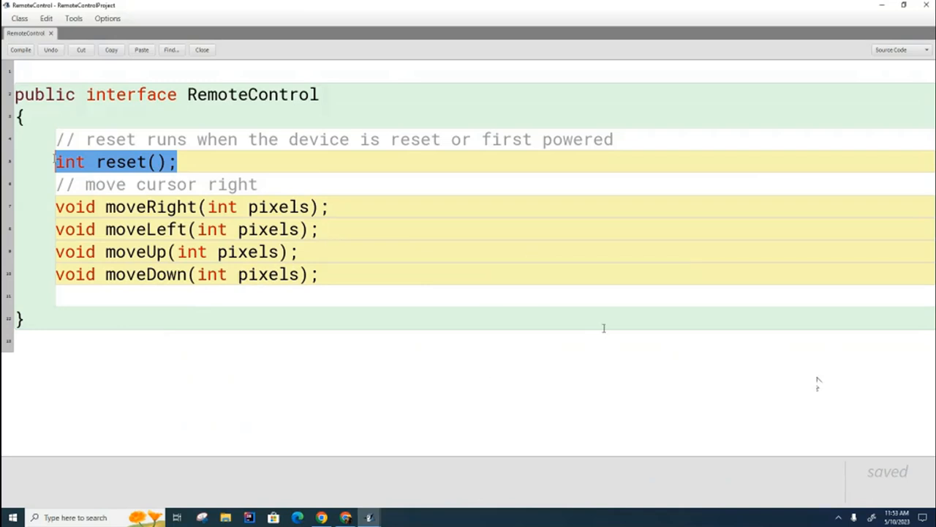
mouse_move(868, 373)
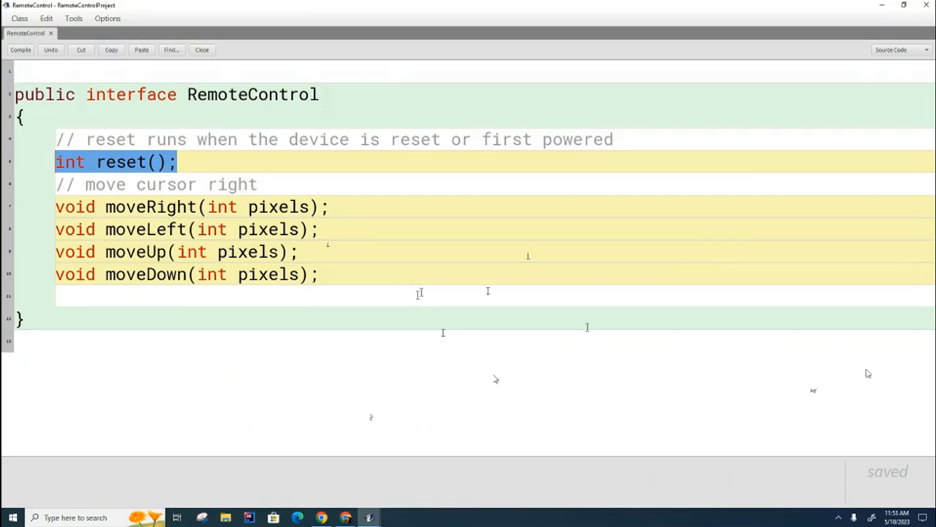
mouse_move(818, 380)
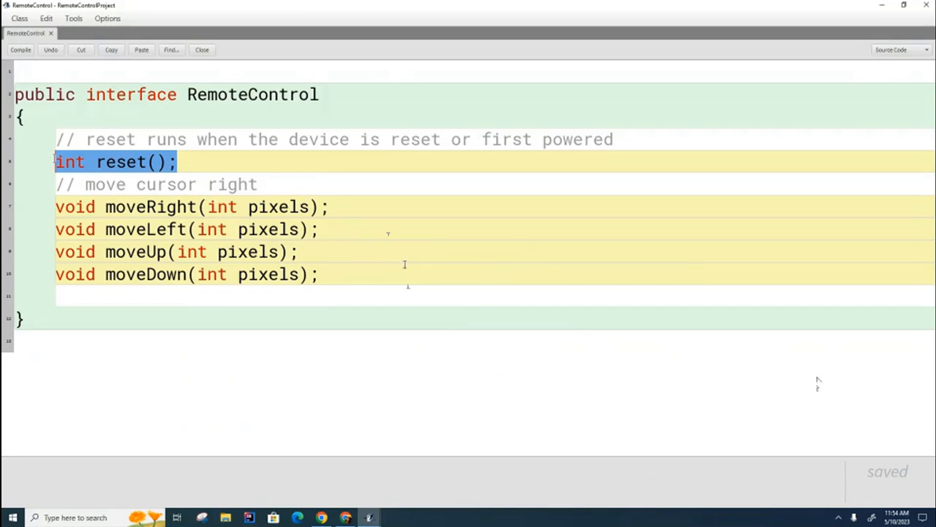
mouse_move(551, 365)
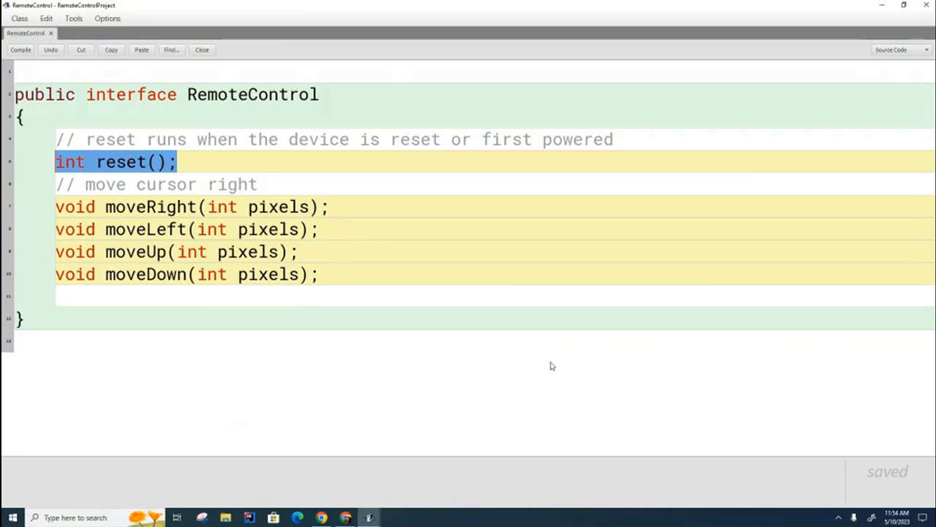
mouse_move(645, 381)
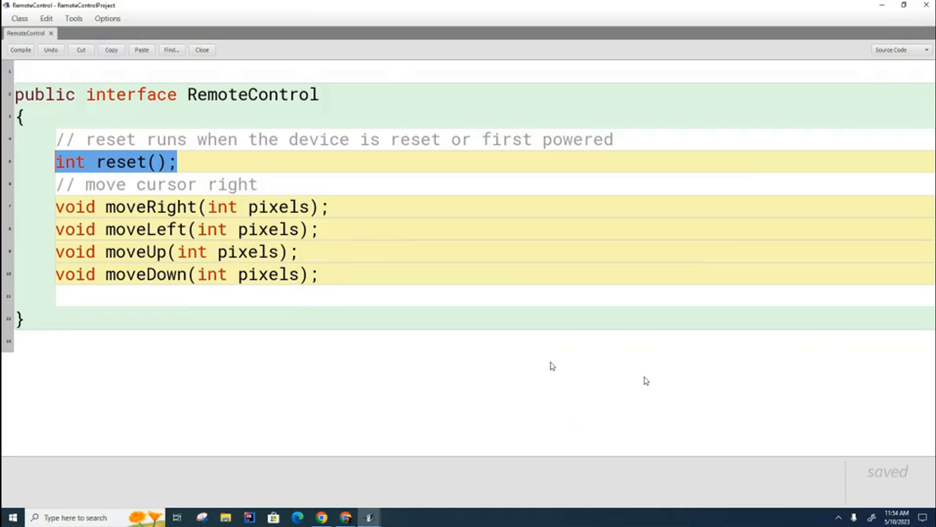
mouse_move(642, 375)
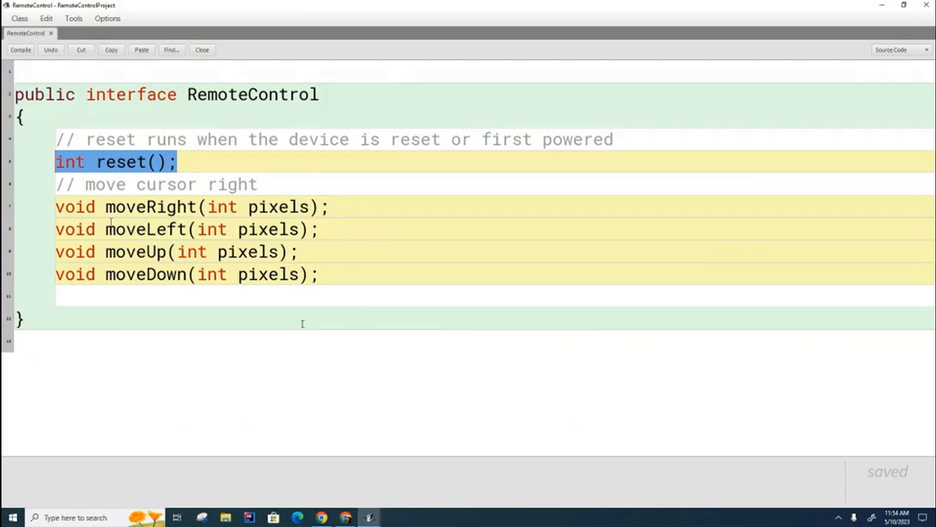
mouse_move(387, 253)
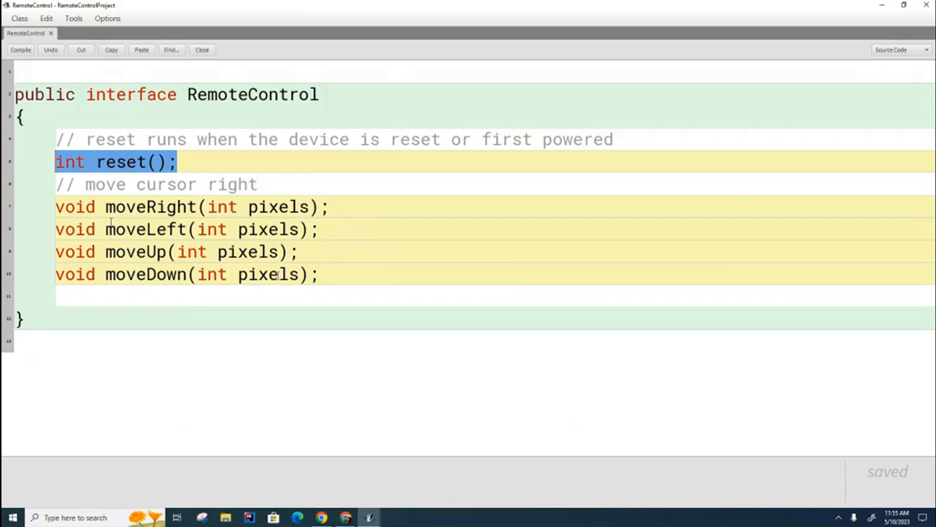
mouse_move(276, 328)
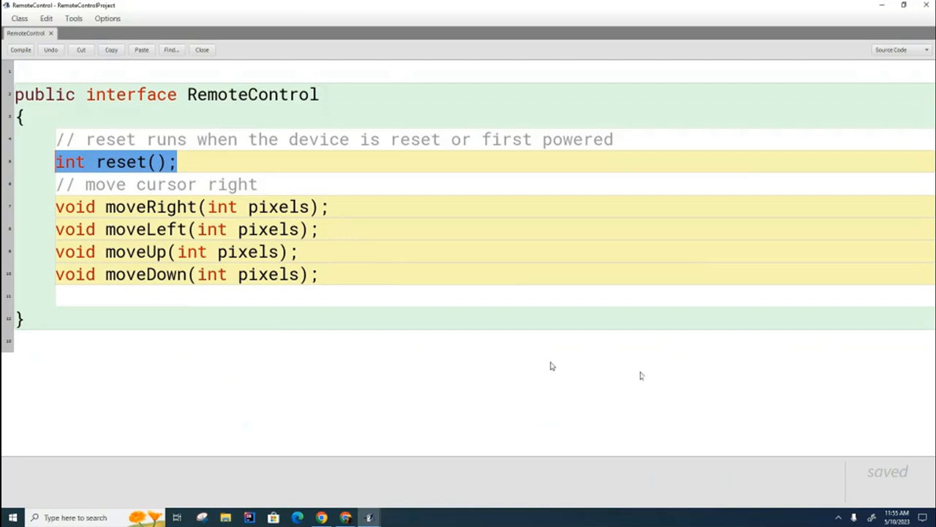
mouse_move(281, 329)
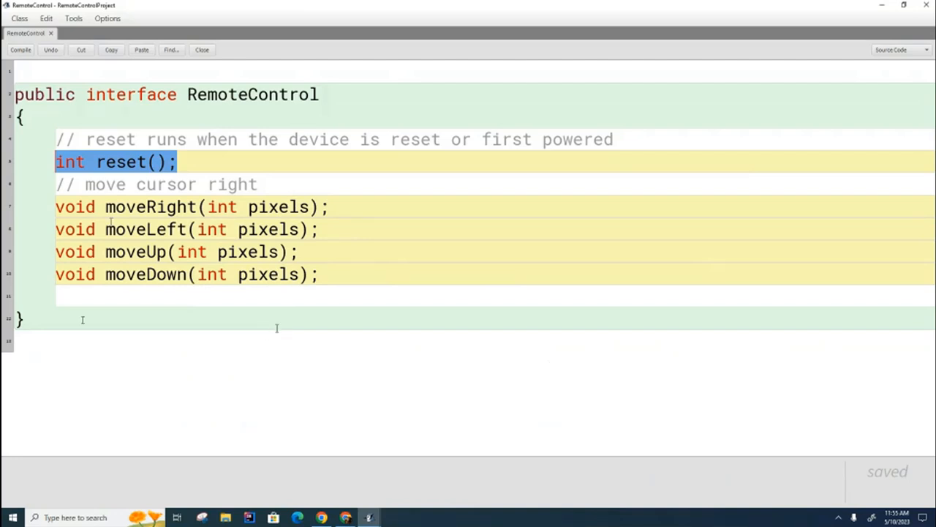
mouse_move(641, 375)
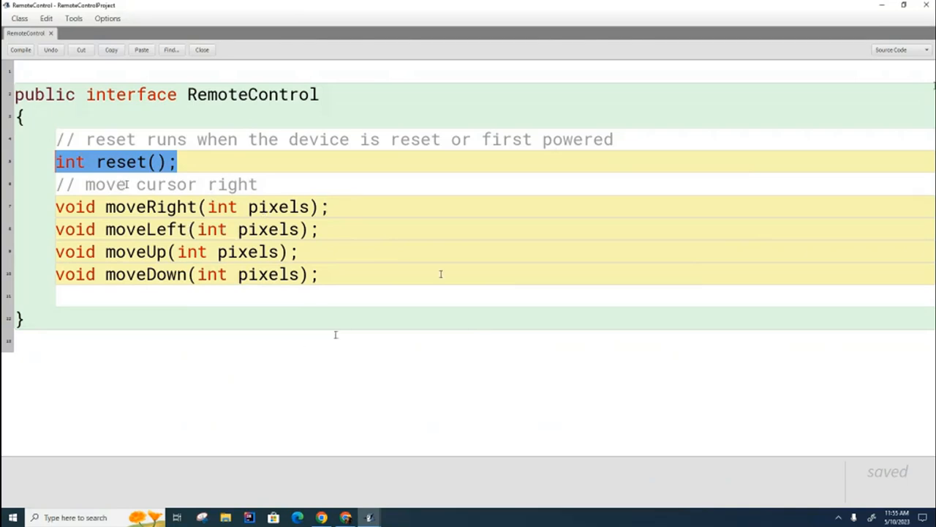
Step: Close the interface editor and add a new class named 'PrometheanRC'
click(20, 50)
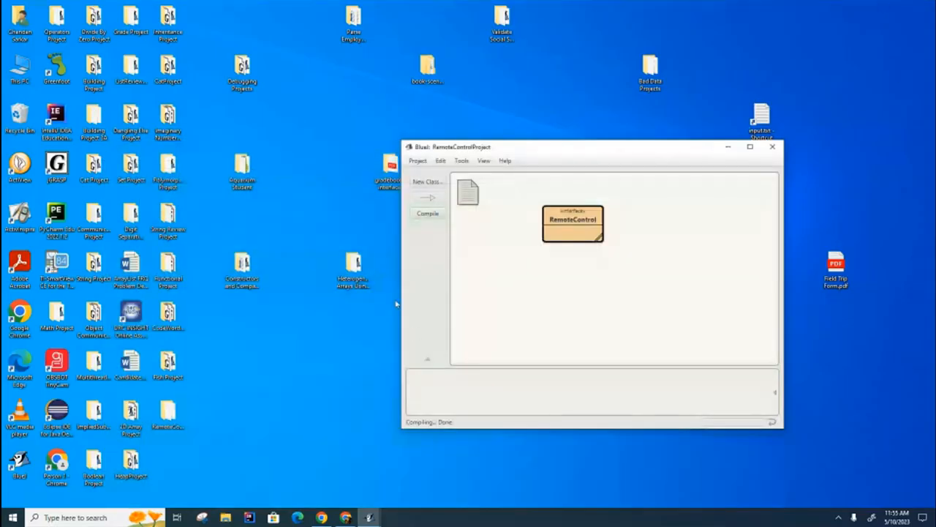
mouse_move(494, 286)
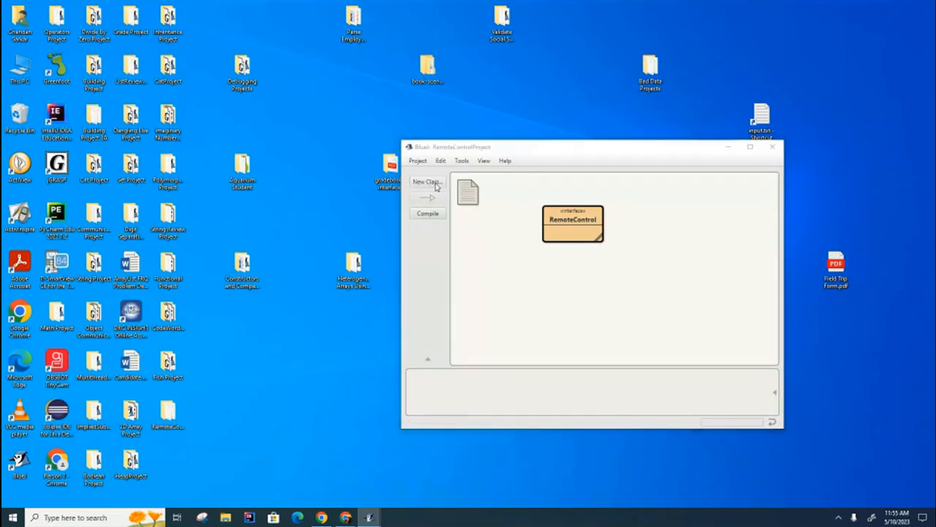
click(427, 182)
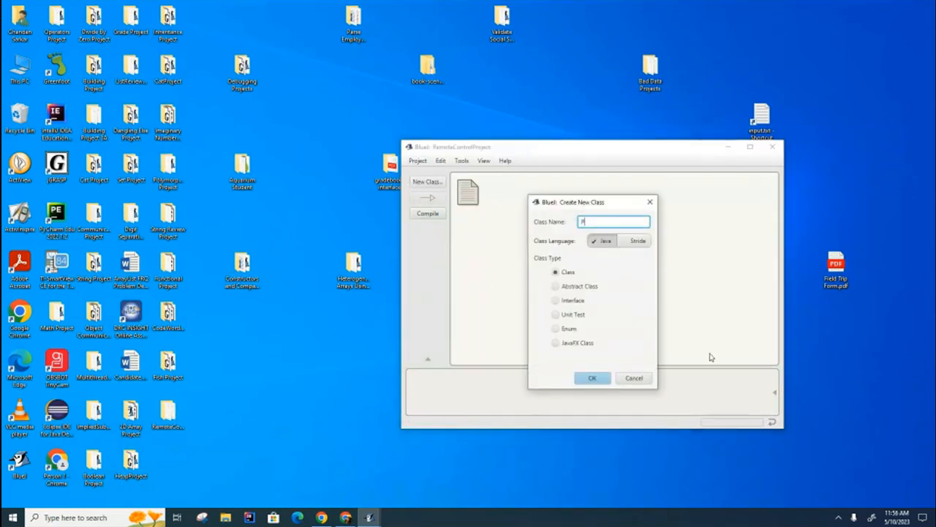
text(PrometheanRC)
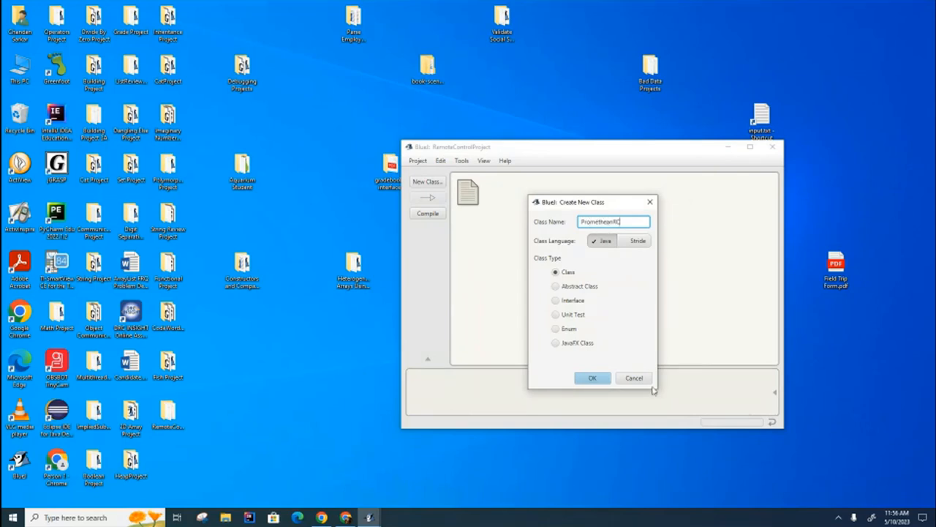
click(592, 377)
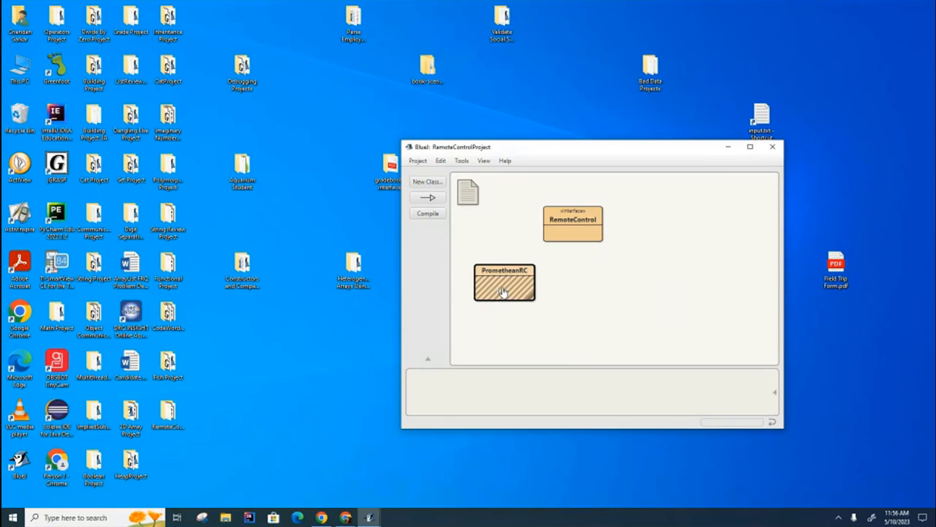
mouse_move(569, 229)
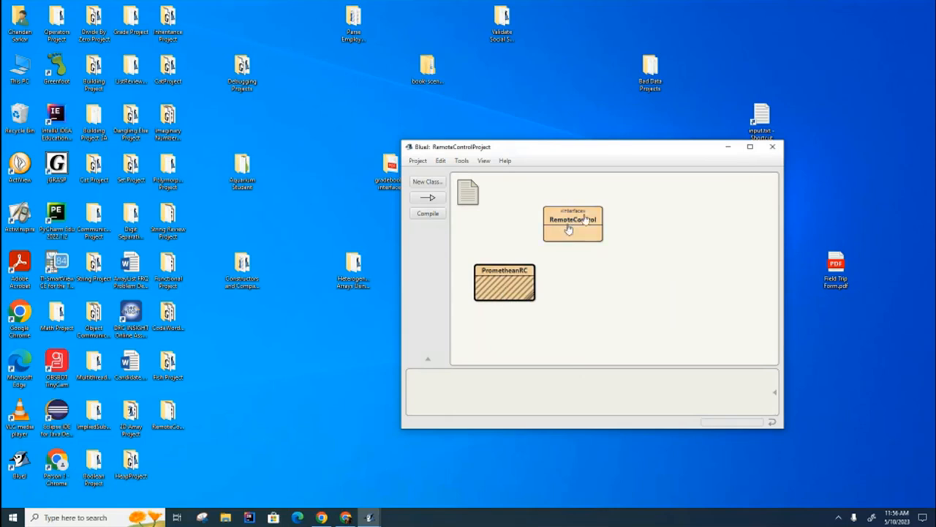
mouse_move(553, 251)
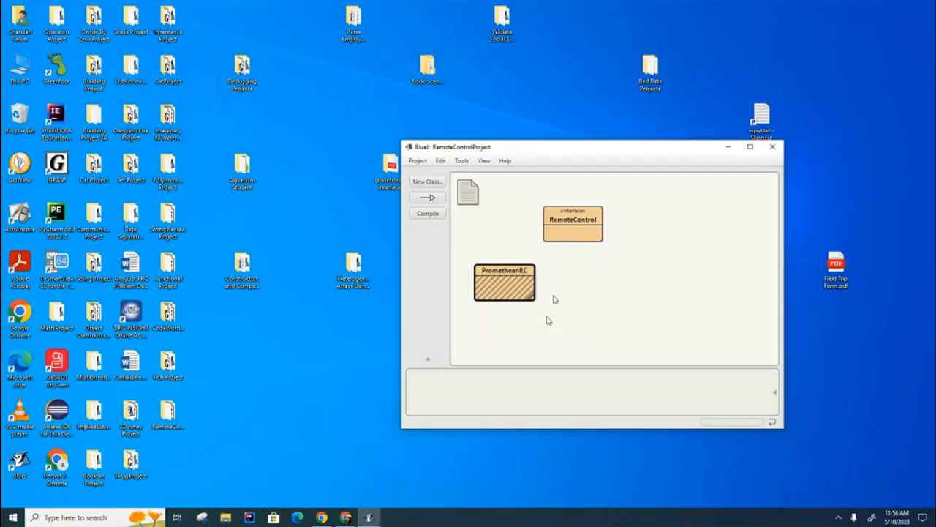
Step: Open PrometheanRC's source, empty the template body and declare 'implements RemoteControl'
double_click(503, 283)
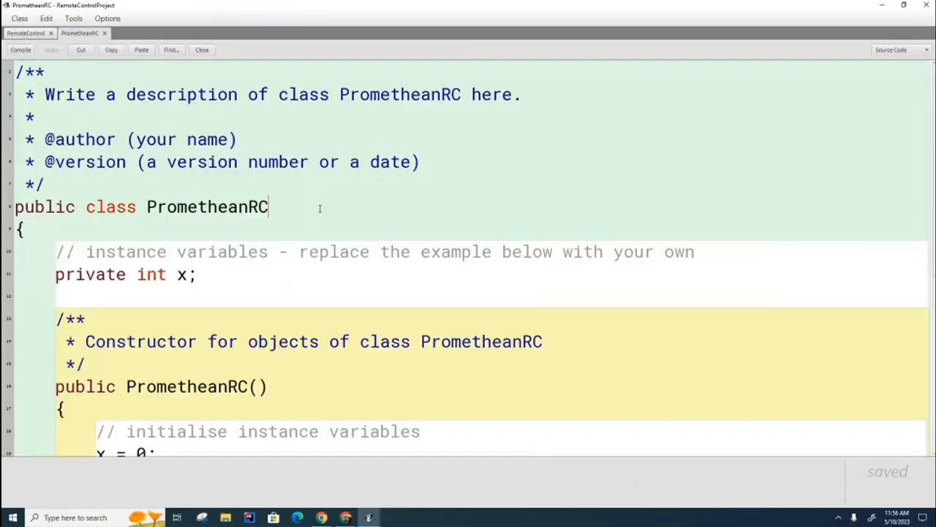
text(extends RemoteC)
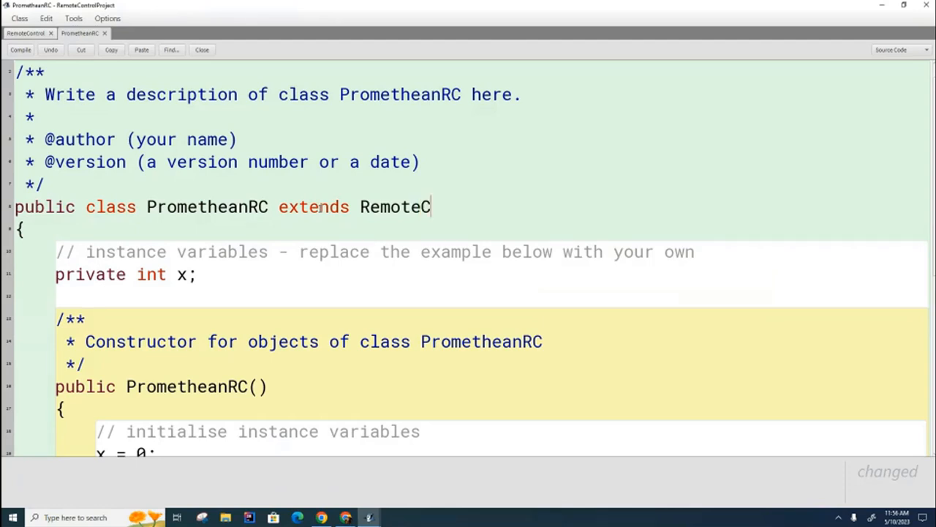
text(ontrol)
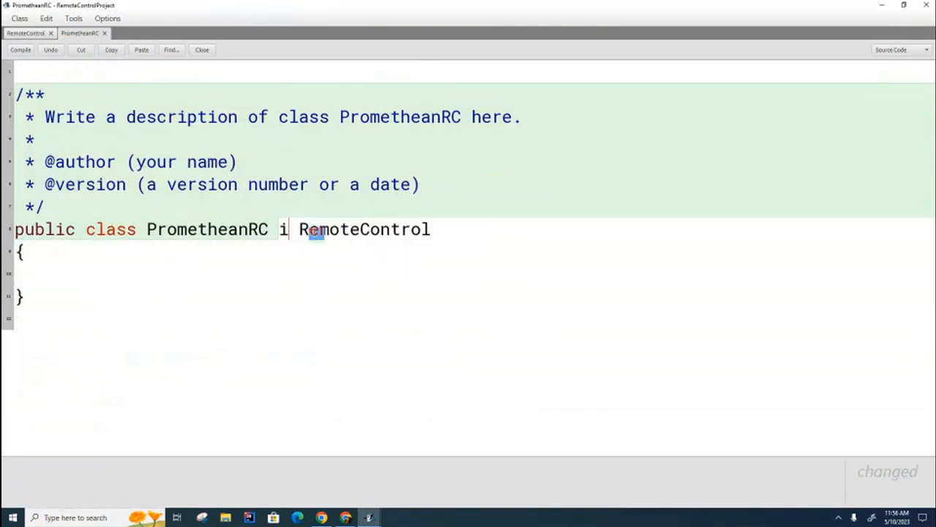
text(mplements)
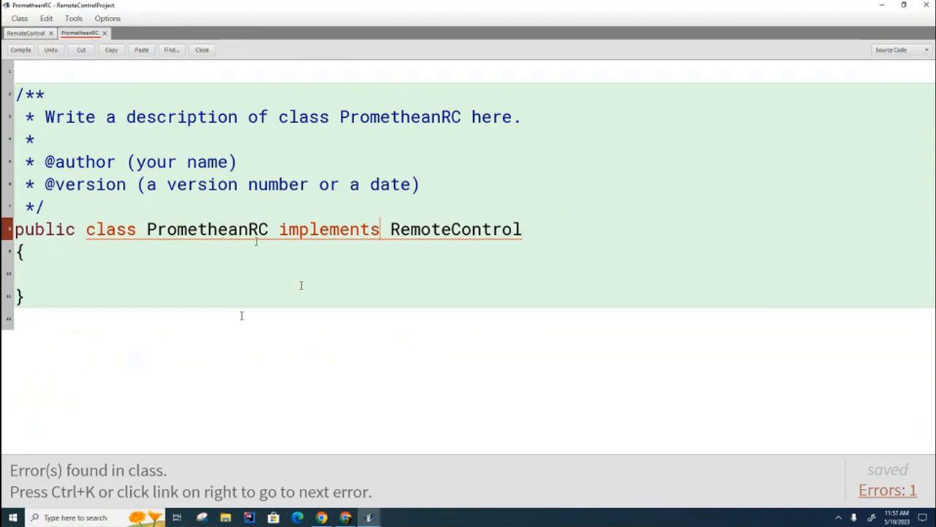
click(26, 33)
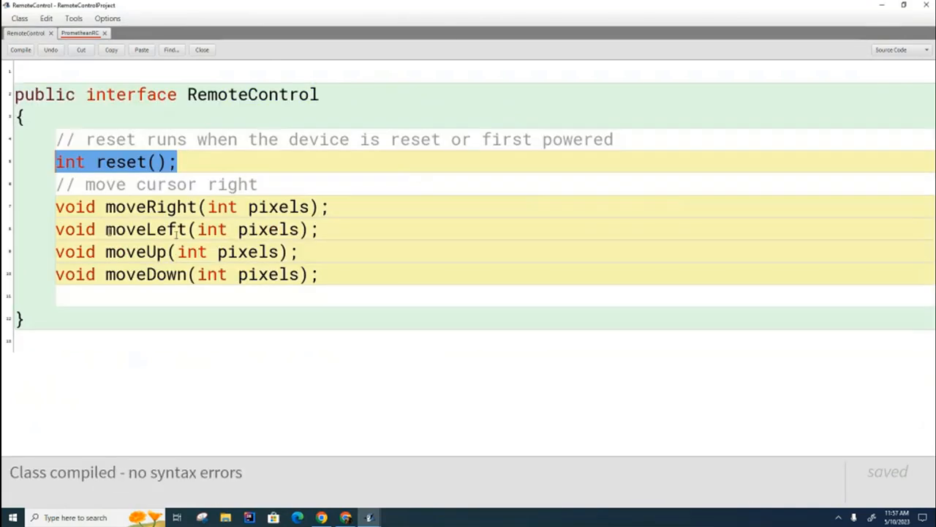
mouse_move(258, 332)
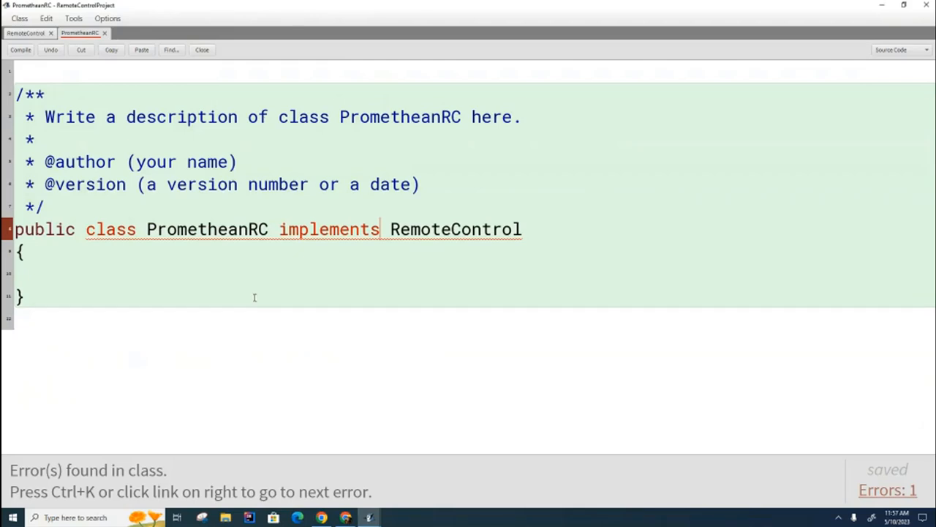
mouse_move(318, 288)
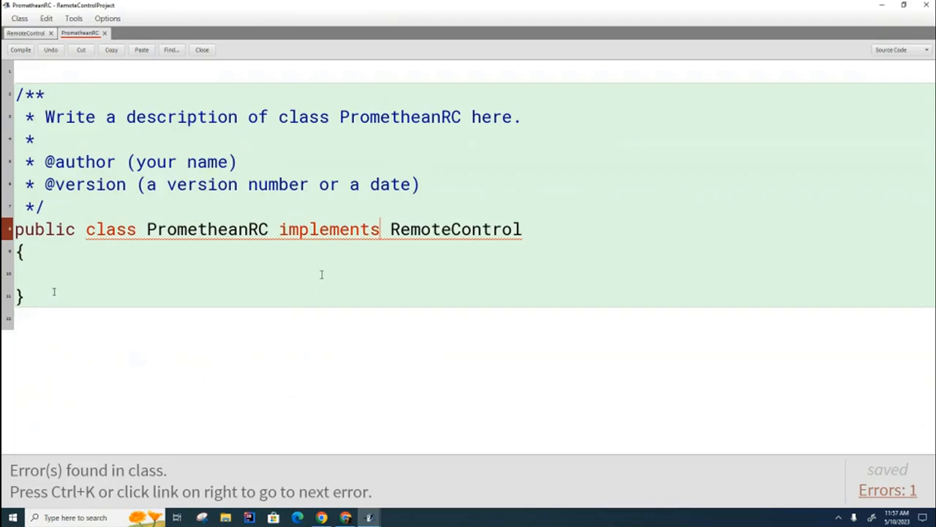
mouse_move(182, 247)
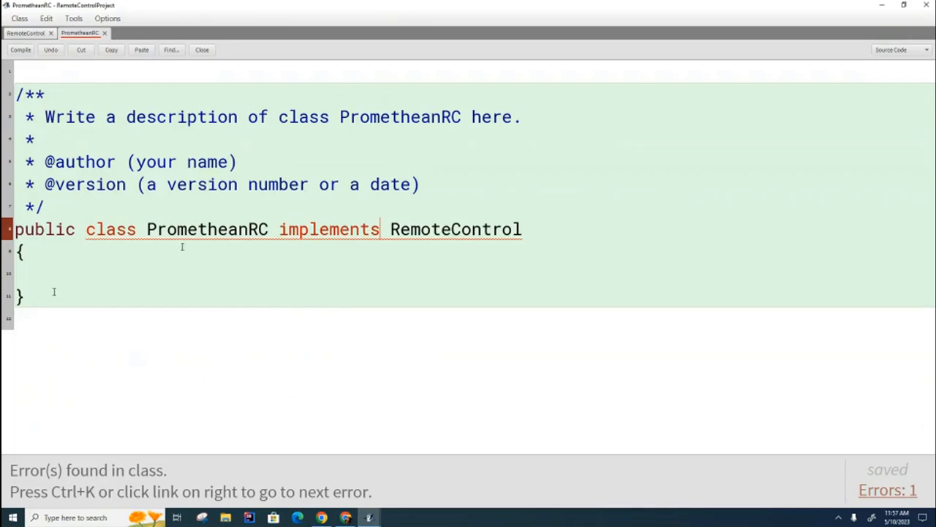
mouse_move(436, 229)
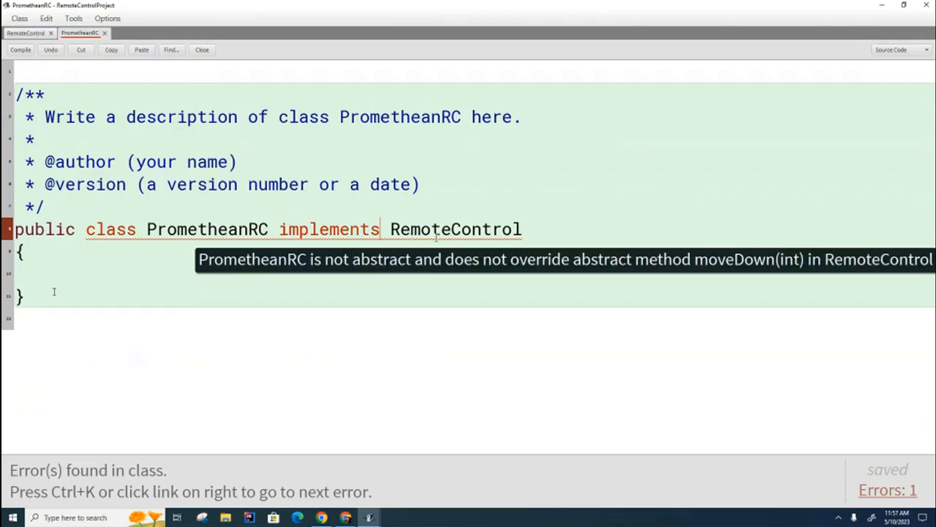
click(28, 33)
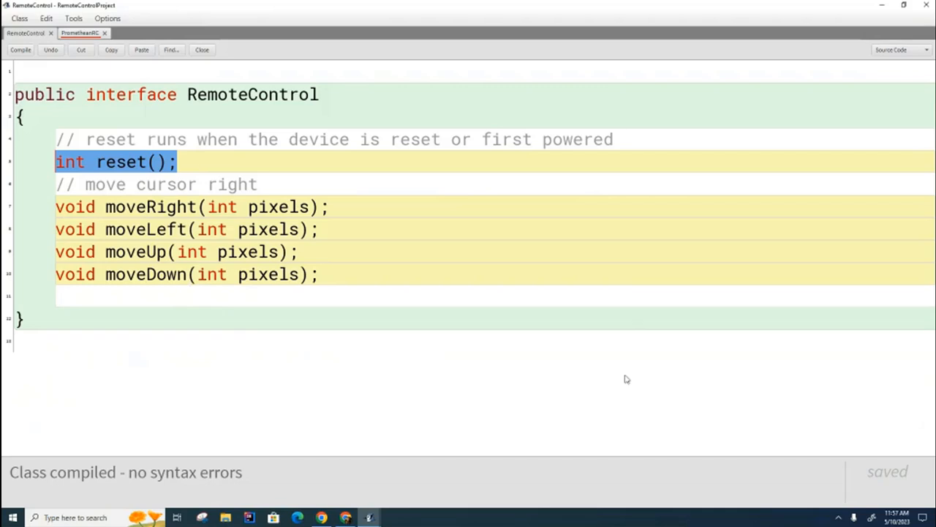
mouse_move(521, 313)
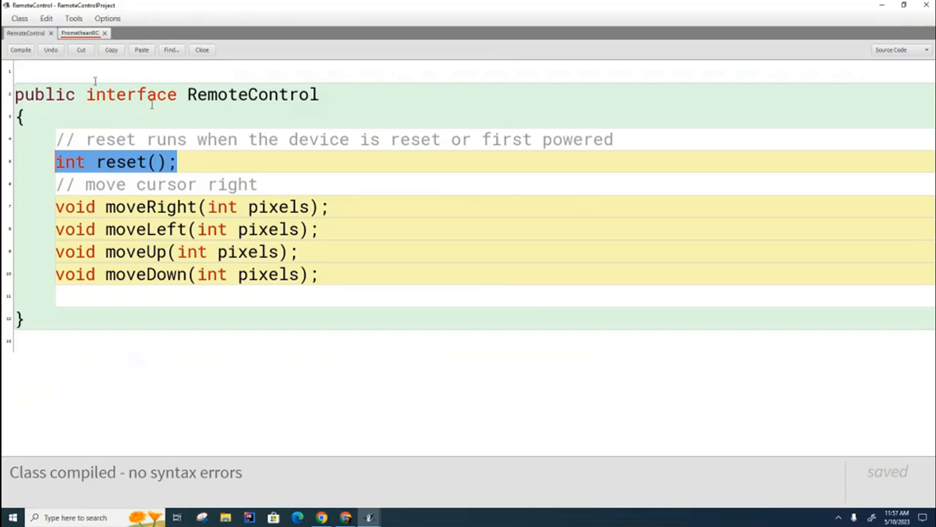
click(79, 33)
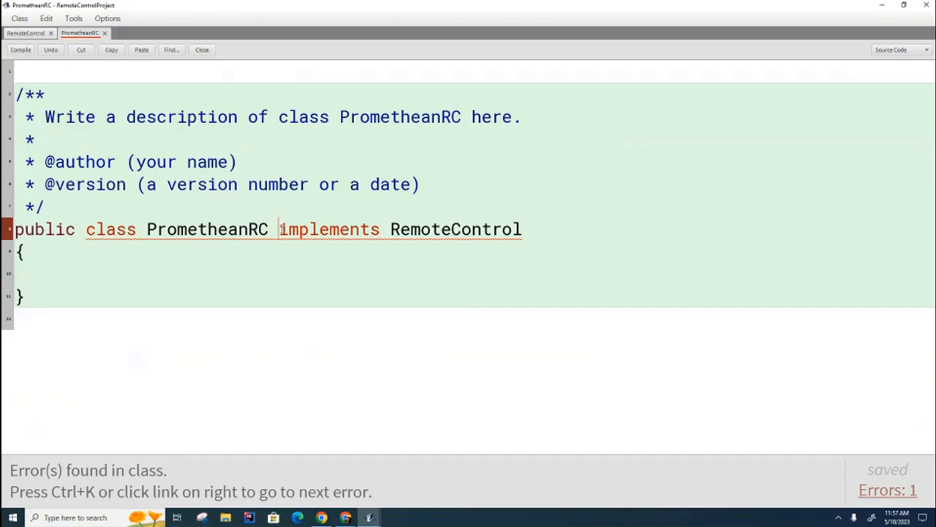
Step: Insert 'extends Pro' before 'implements RemoteControl' in the PrometheanRC header
text(extends Pro)
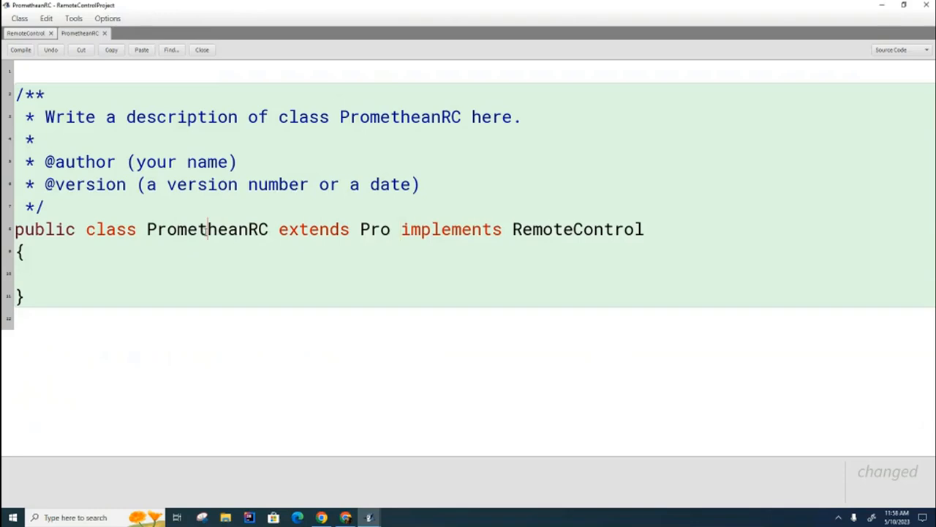
double_click(376, 229)
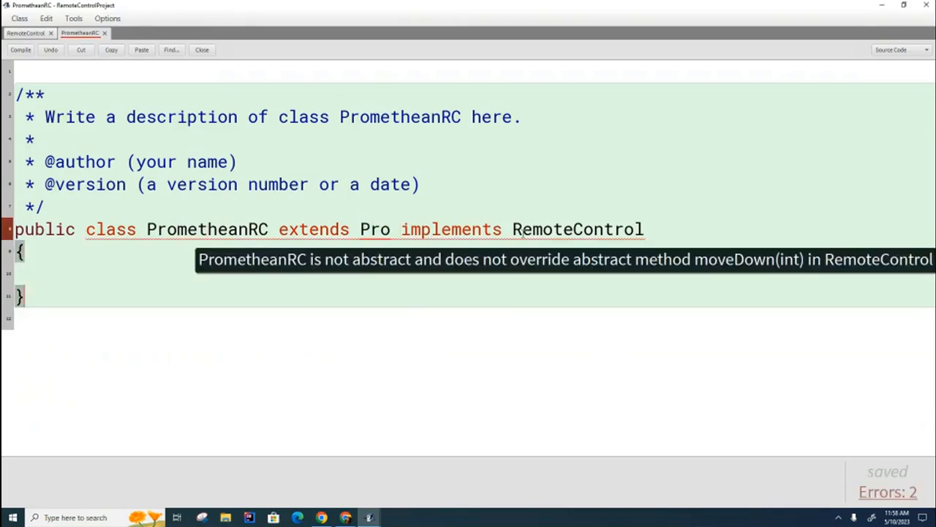
mouse_move(578, 366)
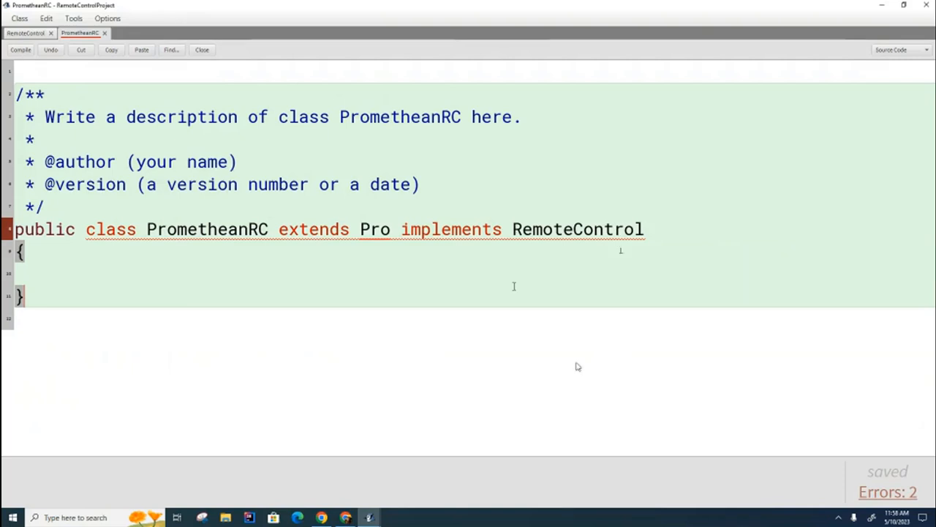
mouse_move(368, 326)
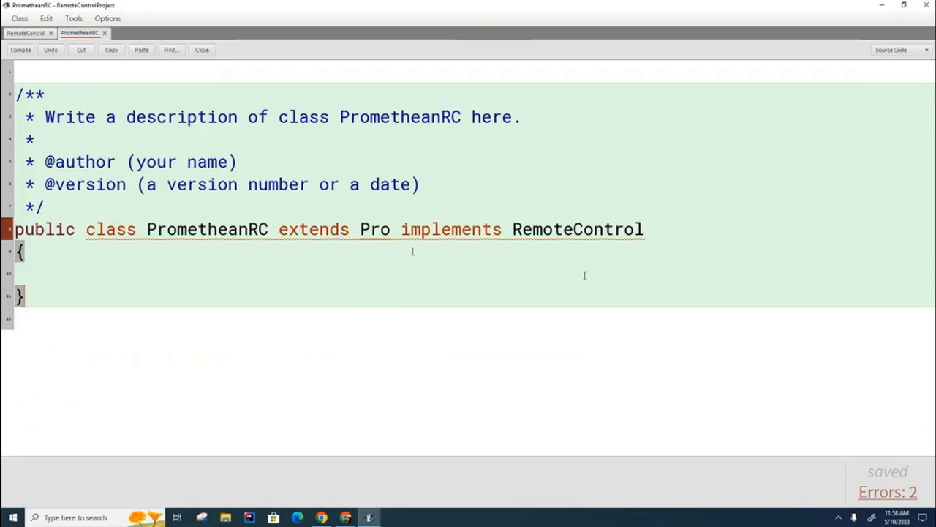
mouse_move(461, 430)
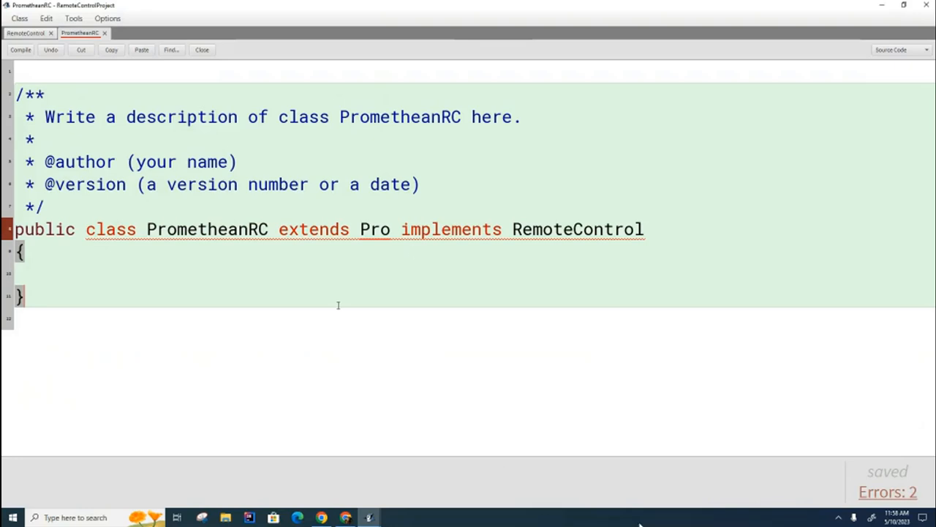
mouse_move(469, 229)
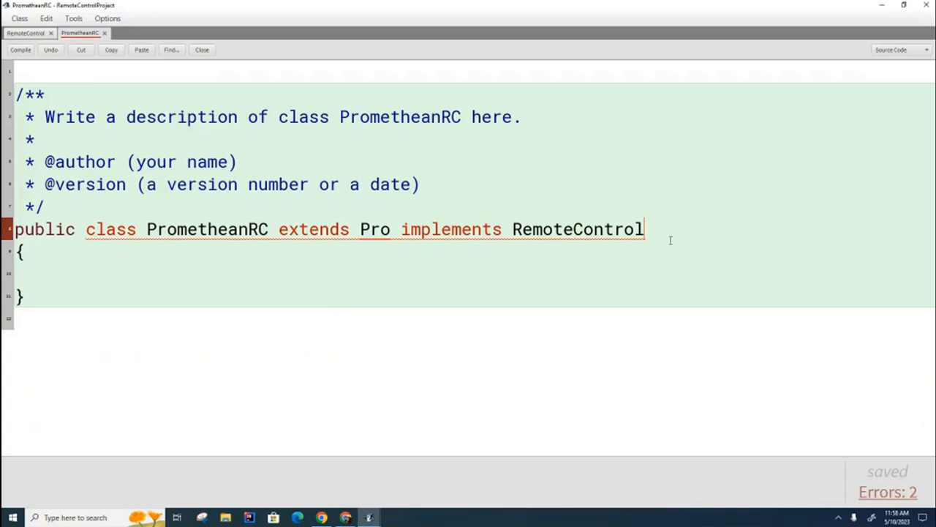
Step: Append ', IF2, IF3' after RemoteControl in the class header and save
text(,)
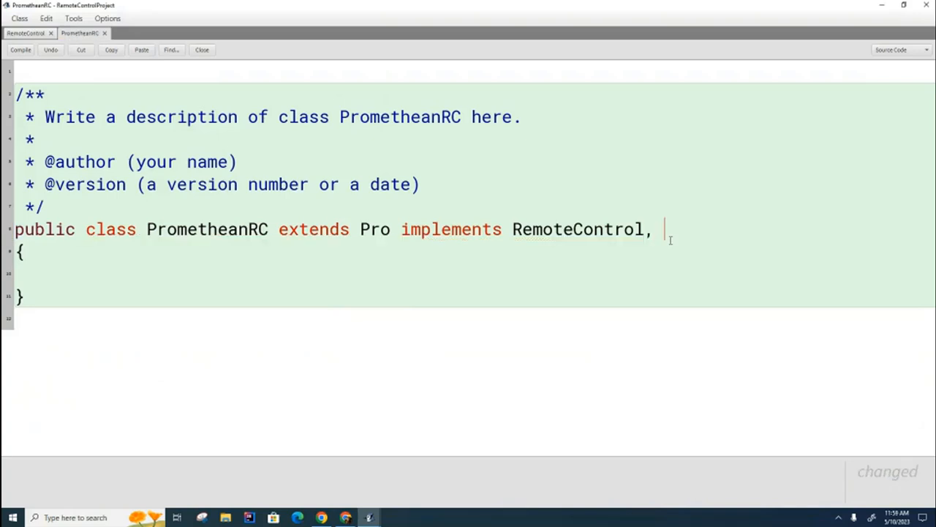
text(IF2)
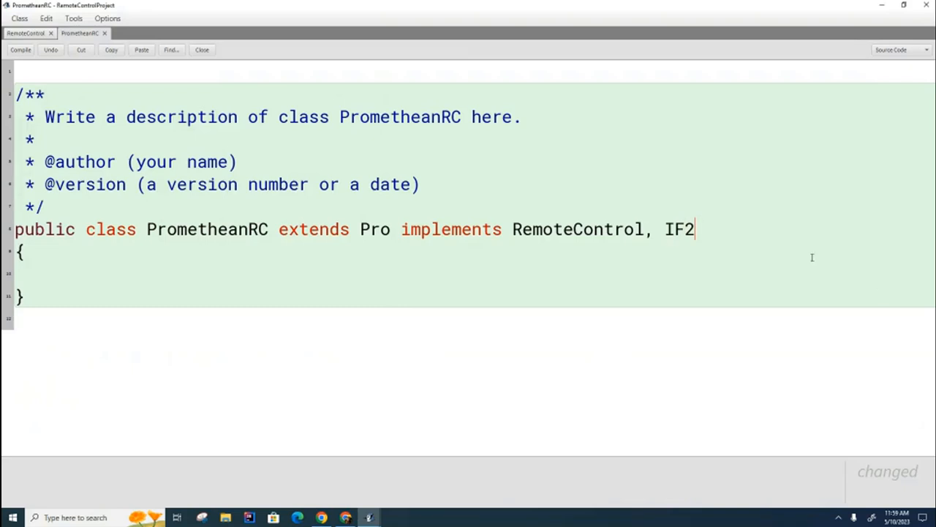
text(, IF3)
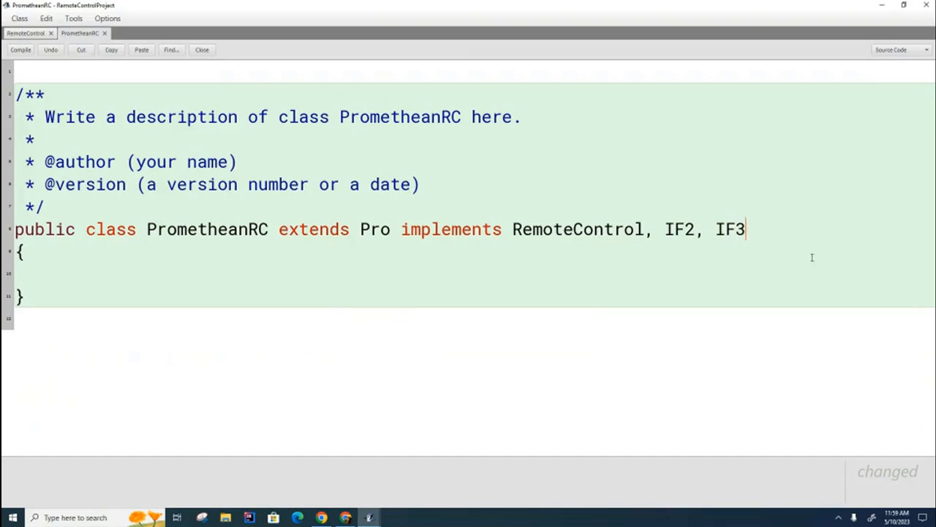
key(ctrl+s)
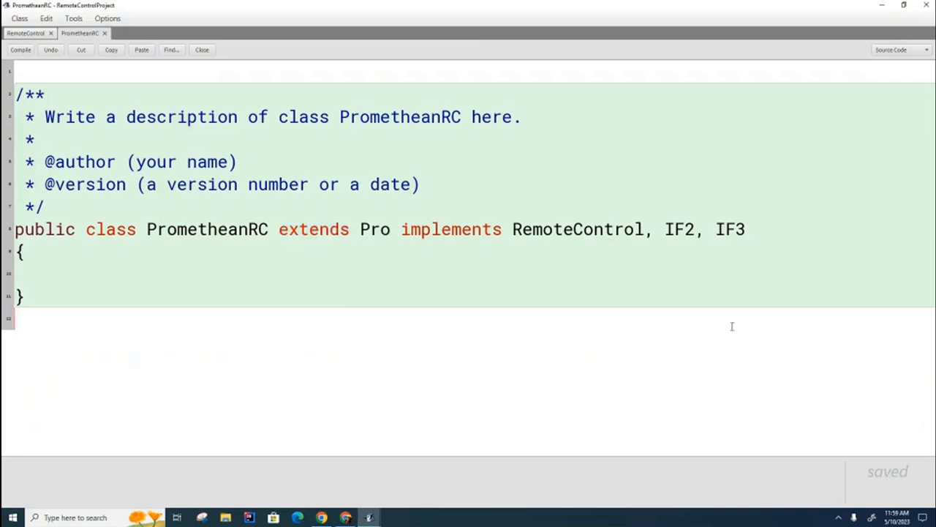